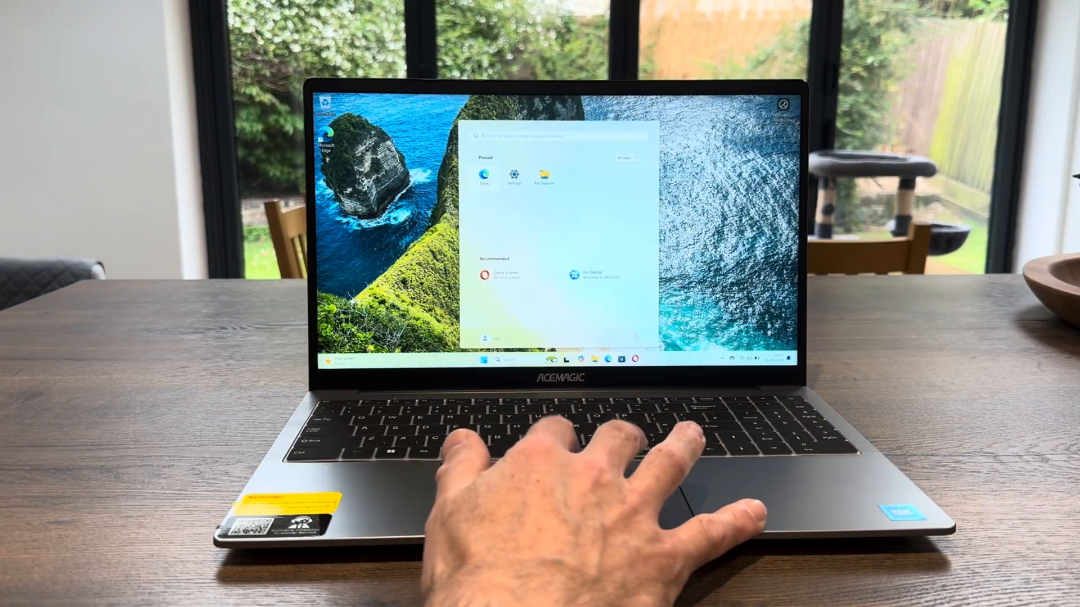
- Launch Edge, search the web for 'bbc sport', then start a fresh new tab
left_click(484, 175)
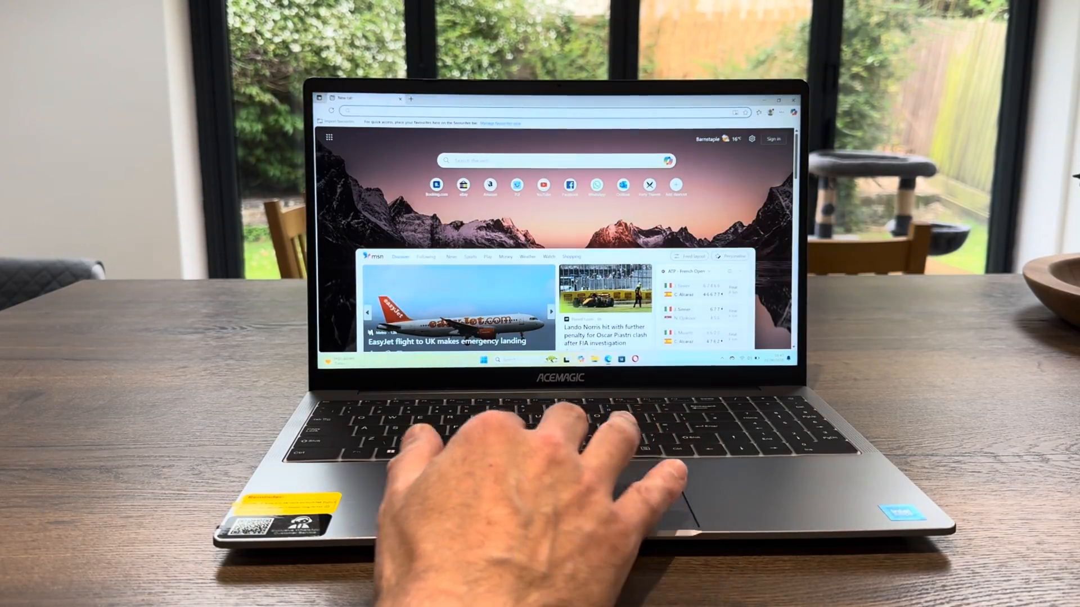
scroll("down", 3)
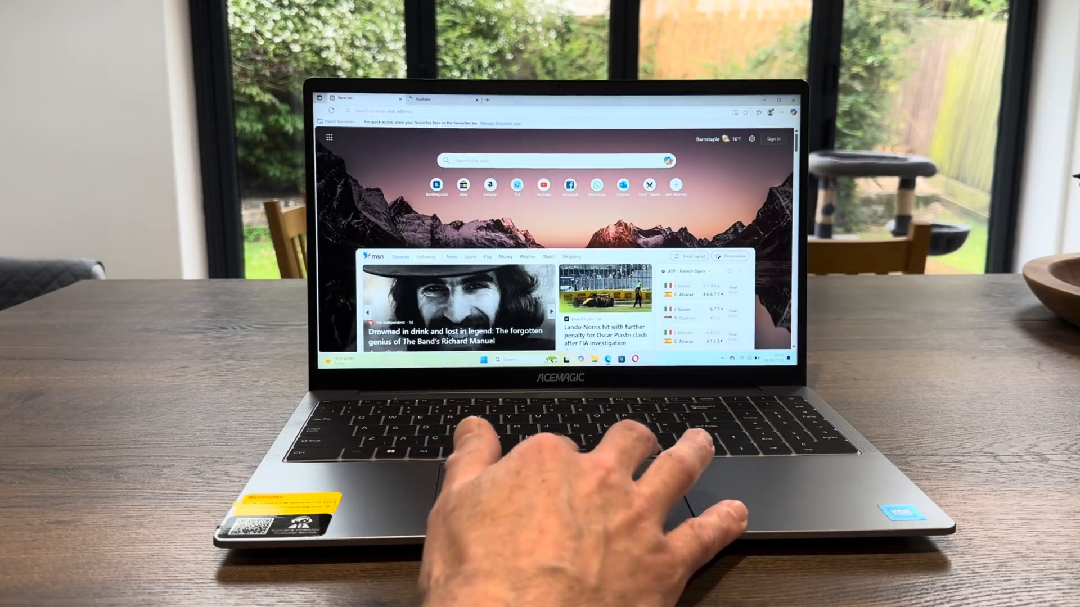
type("bbc sport")
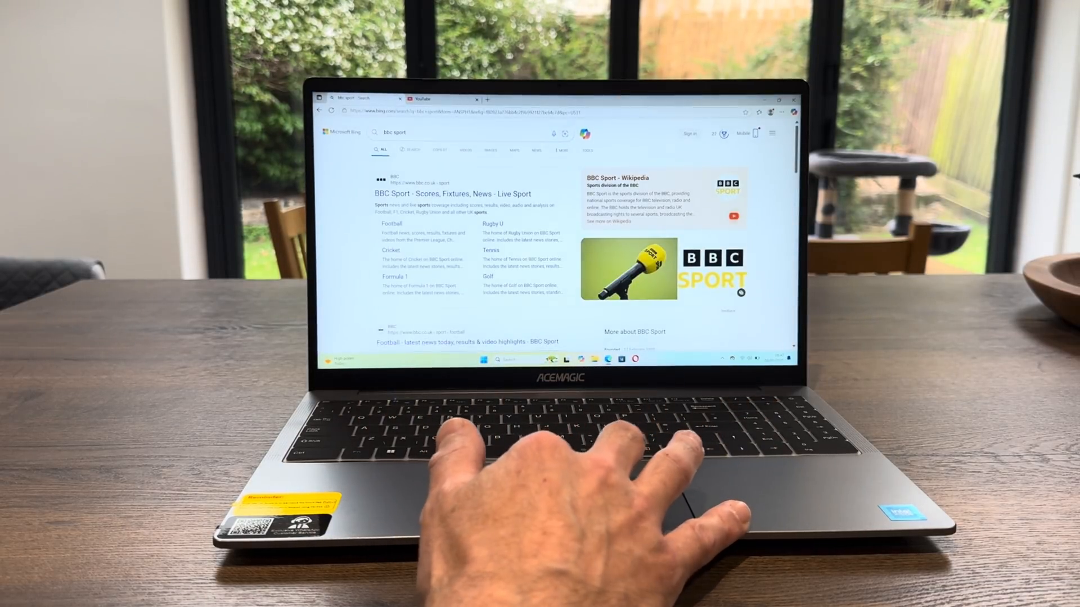
left_click(487, 99)
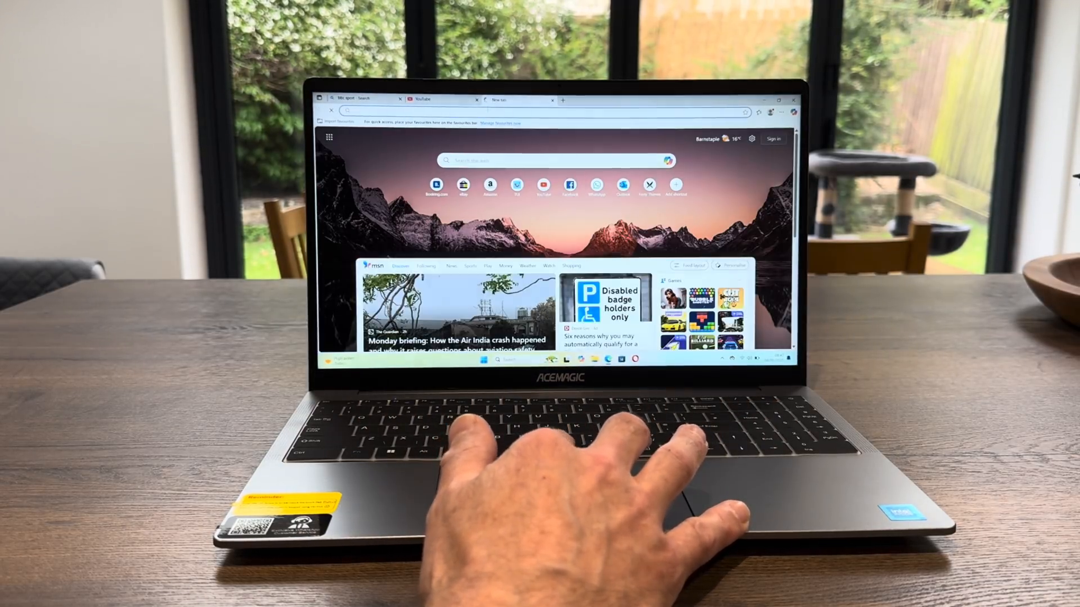
- Load the hotukdeals site from the address bar and browse its front page
type("uk deals")
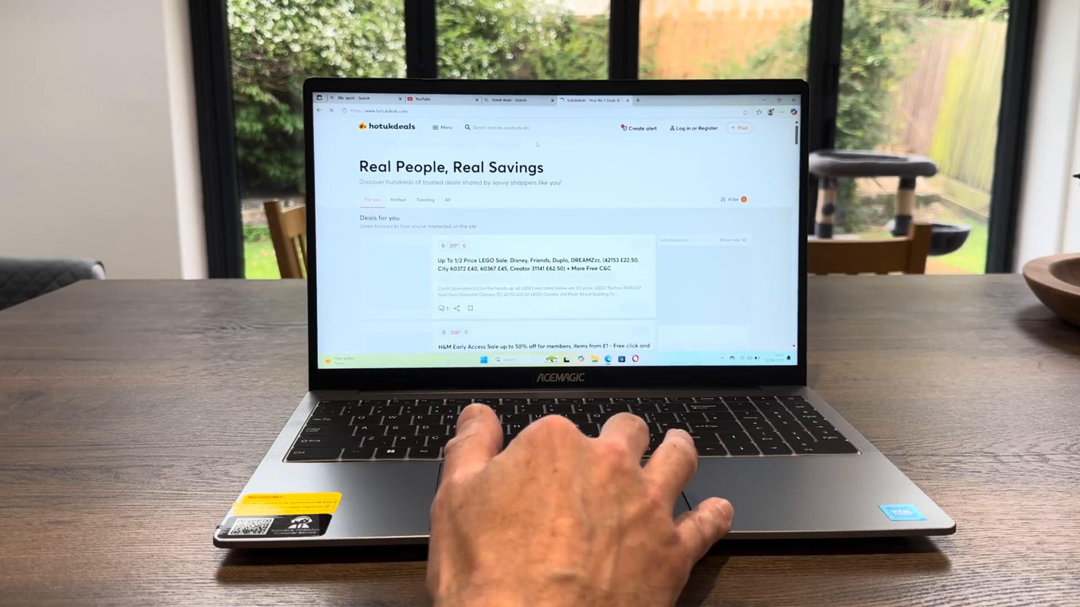
scroll("down", 3)
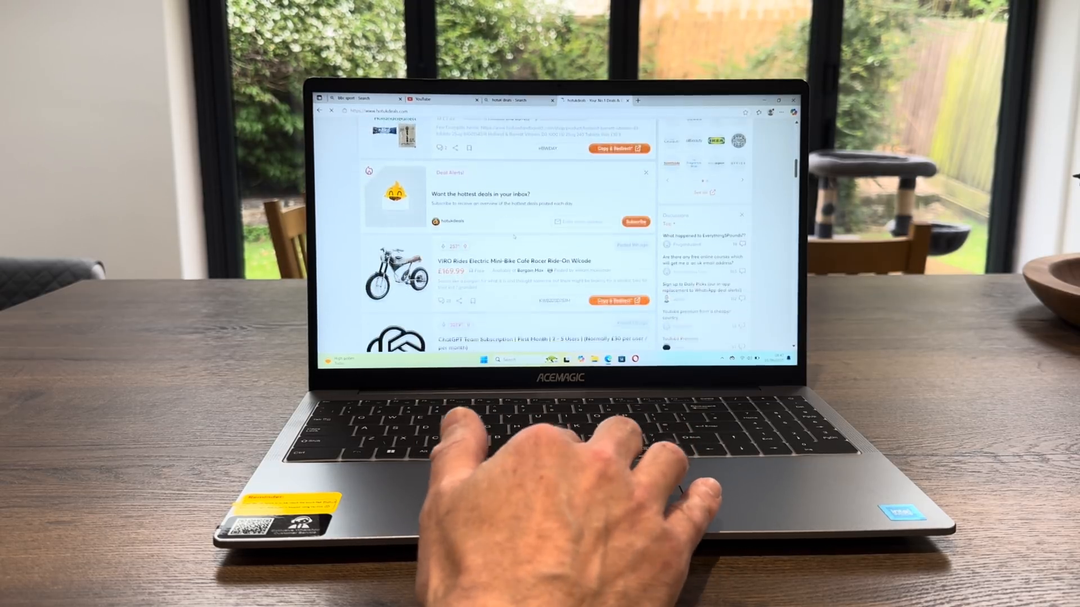
scroll("up", 3)
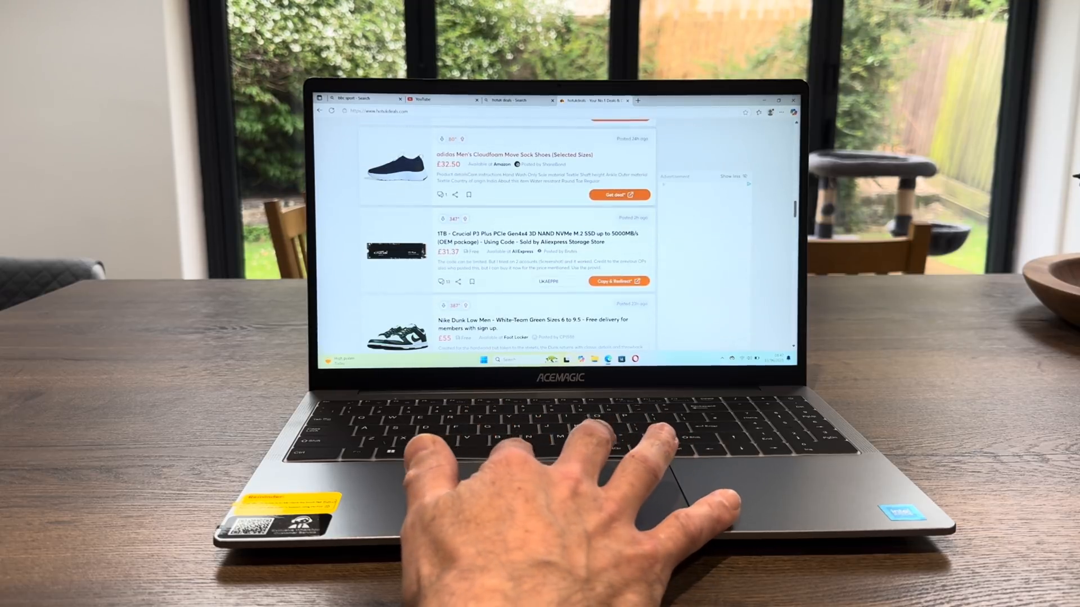
- Return to the Bing results and open the BBC Sport homepage with its news stories
left_click(350, 100)
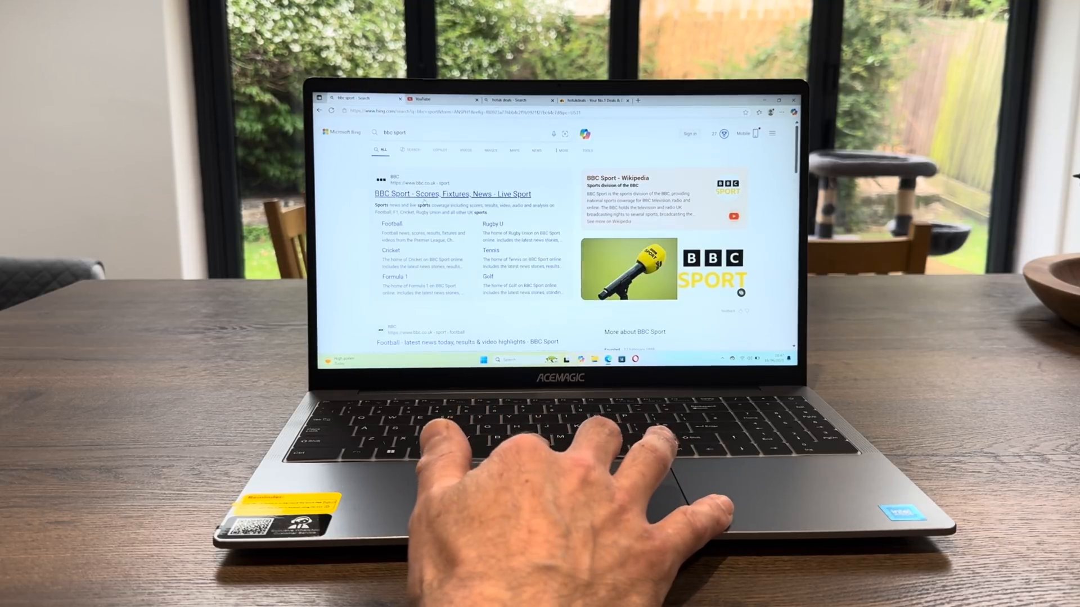
left_click(452, 194)
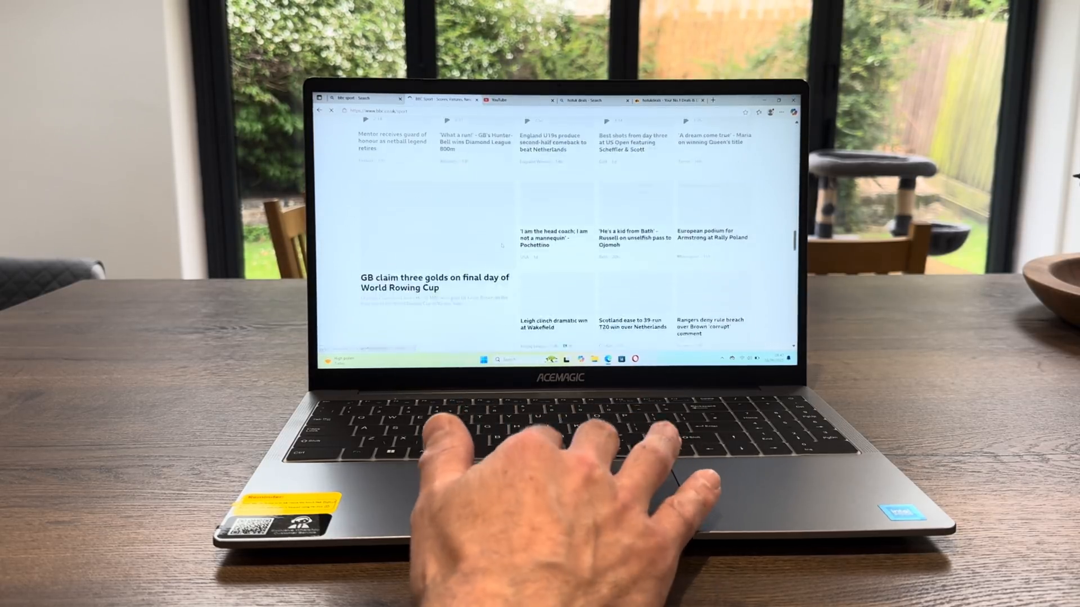
scroll("down", 3)
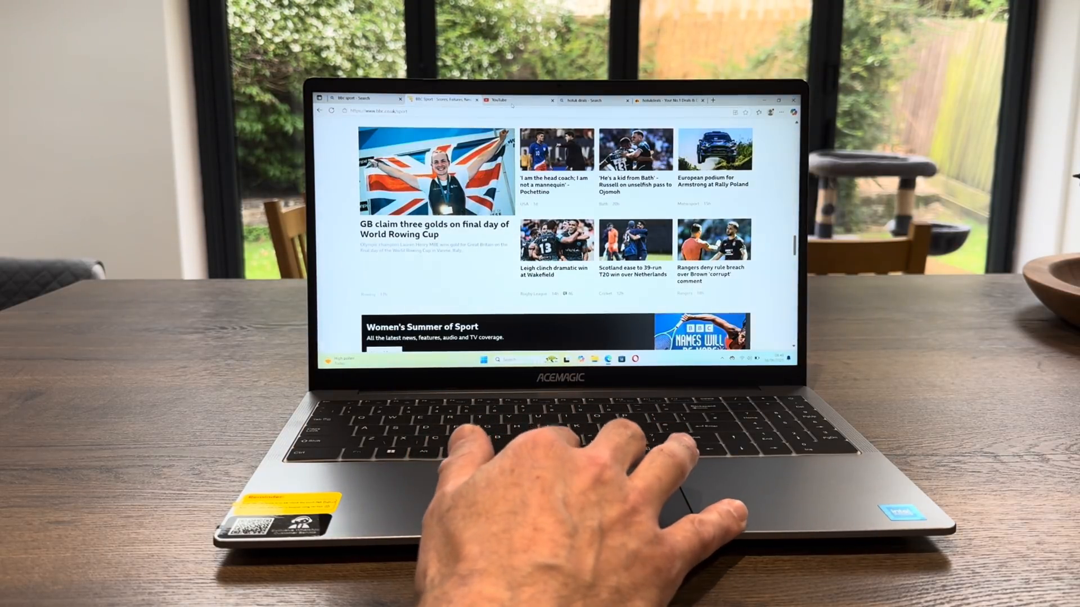
- Switch to YouTube, accept the cookie prompt and search for '4k hdr' videos
left_click(500, 99)
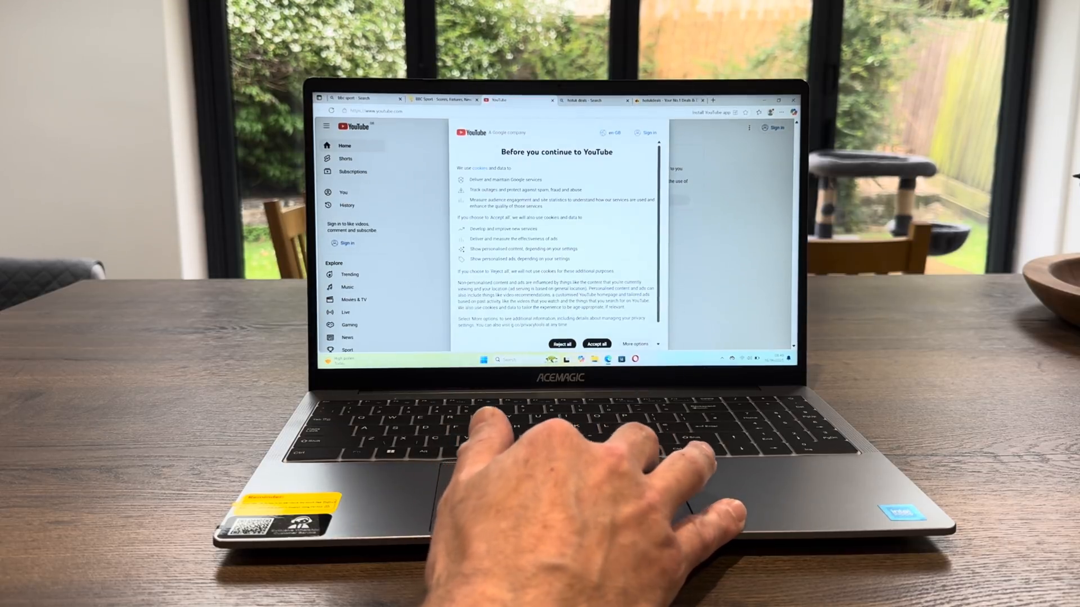
left_click(596, 344)
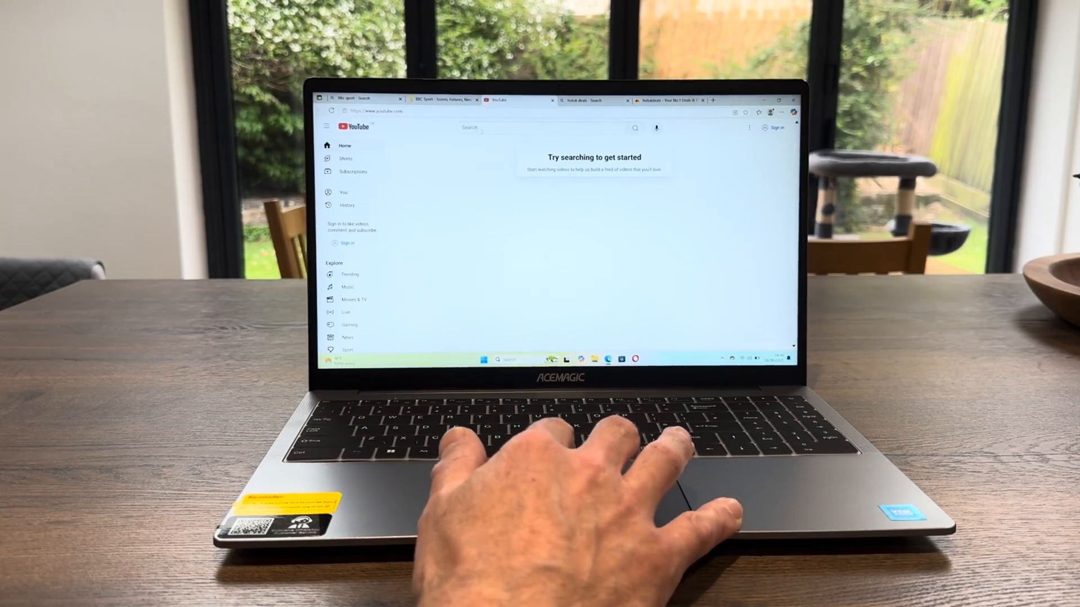
type("4")
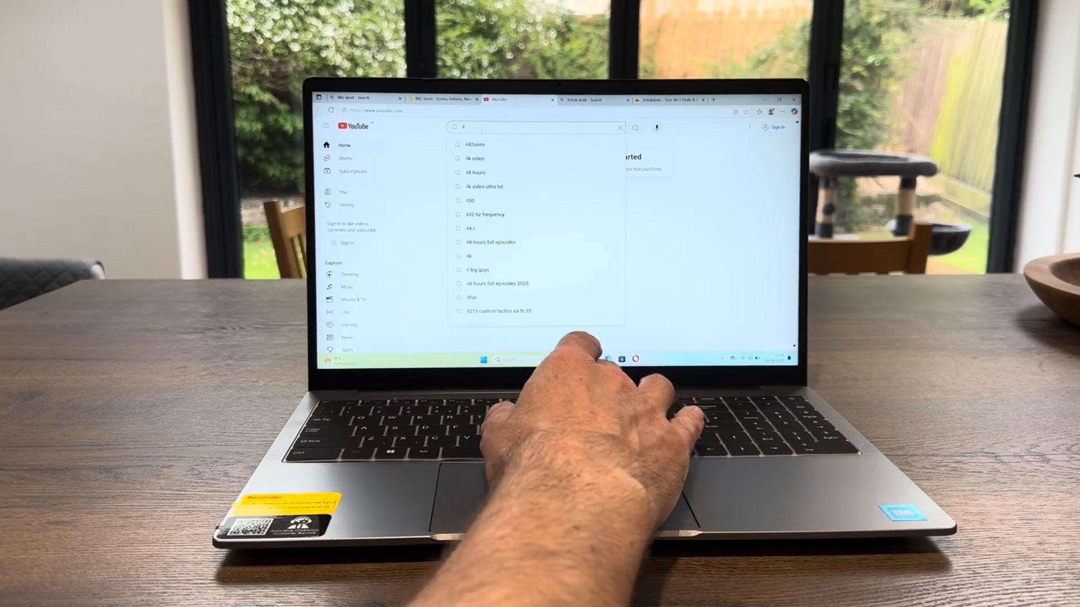
type("k hdr leepspvideo")
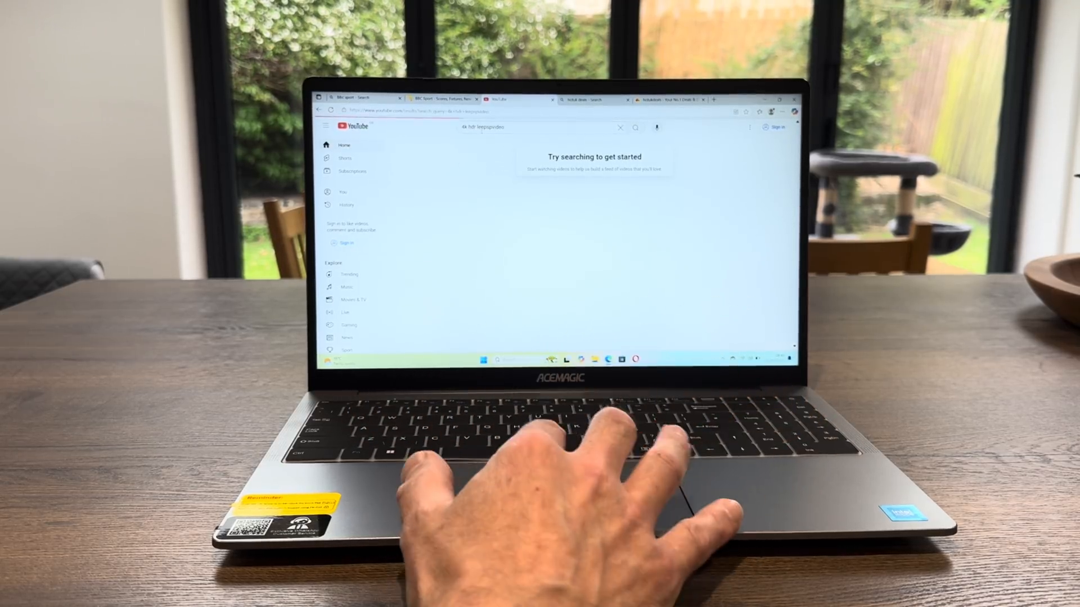
key("Enter")
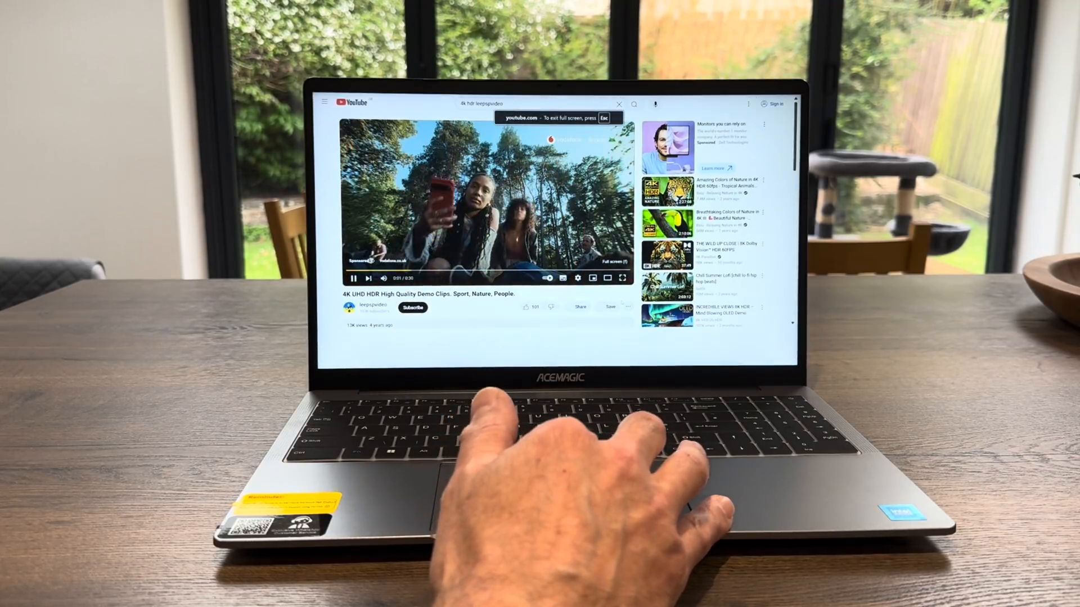
- Play the demo full screen with Stats for nerds shown and pick a resolution from the Quality list
left_click(621, 278)
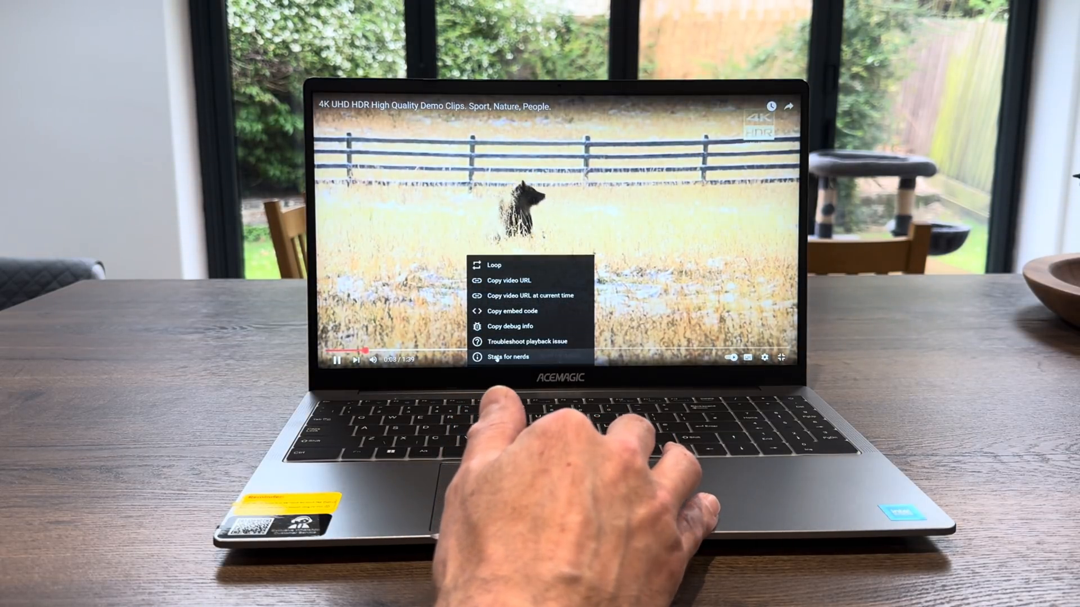
left_click(505, 356)
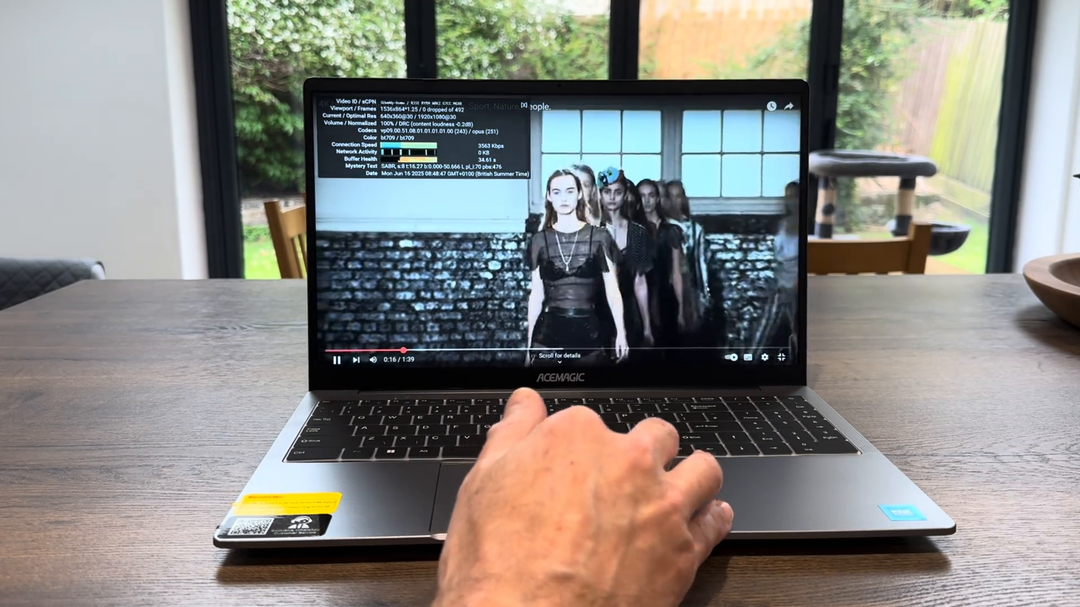
left_click(763, 358)
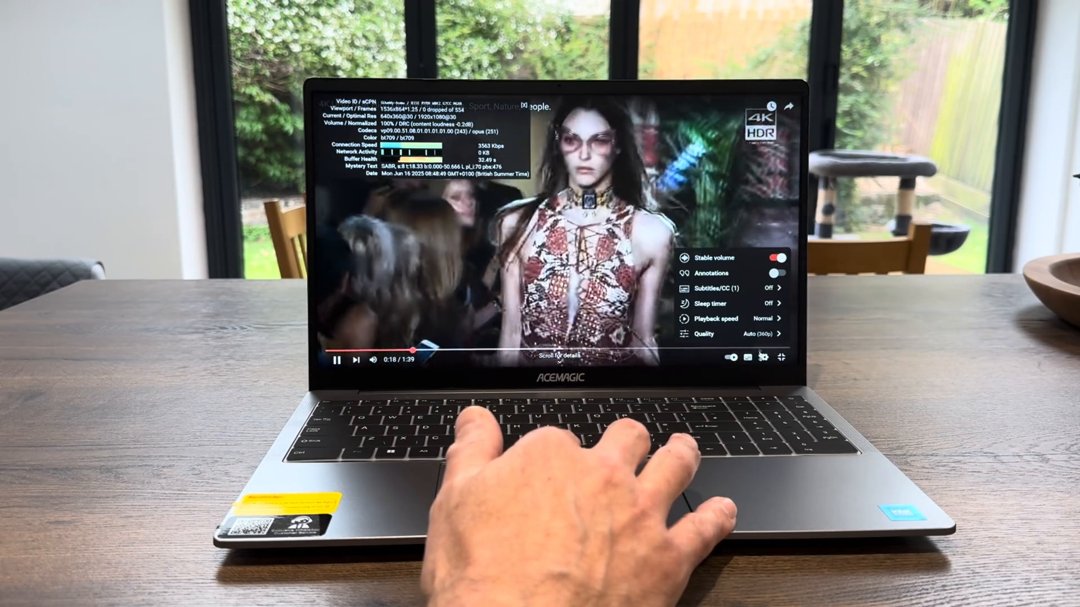
left_click(723, 334)
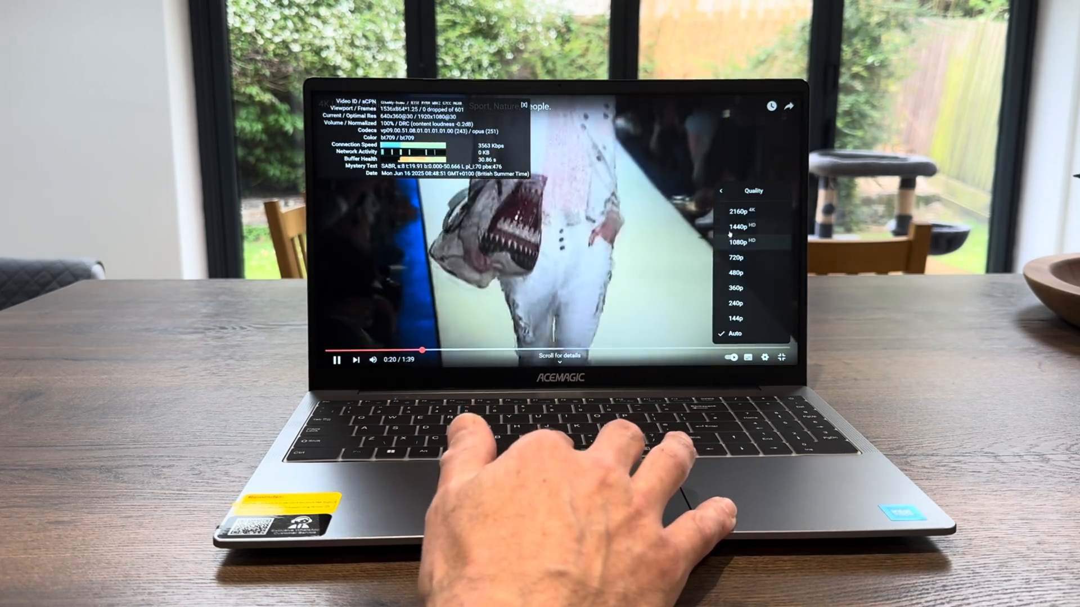
left_click(736, 212)
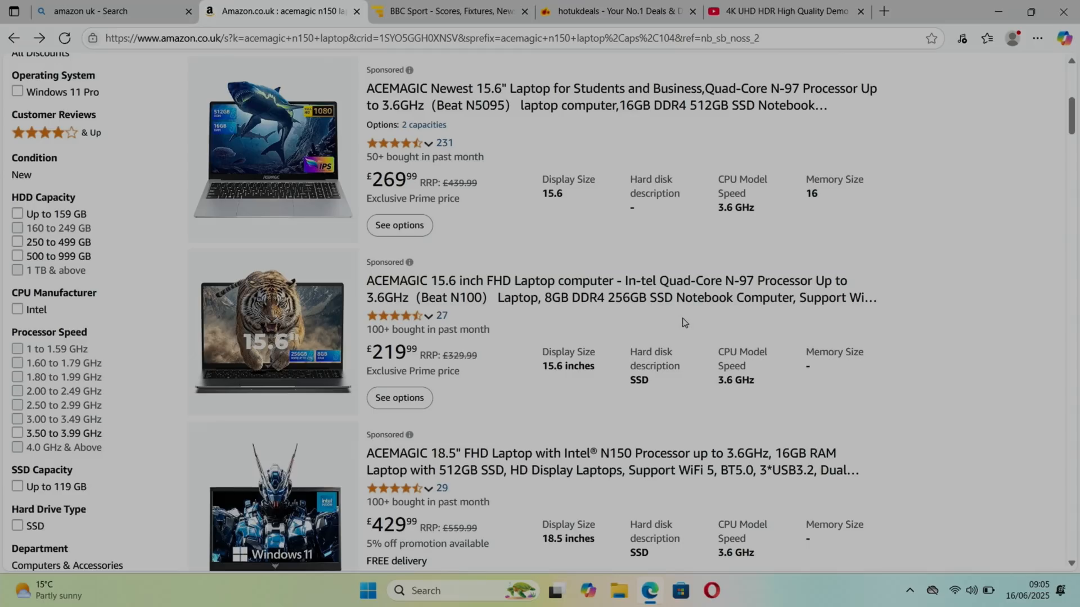
mouse_move(581, 336)
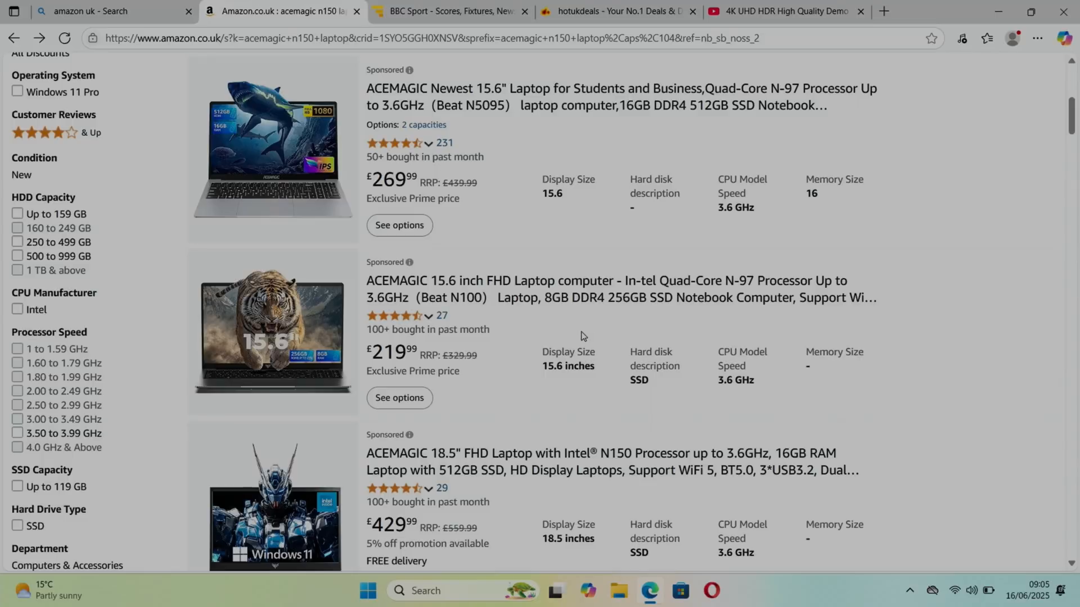
mouse_move(527, 319)
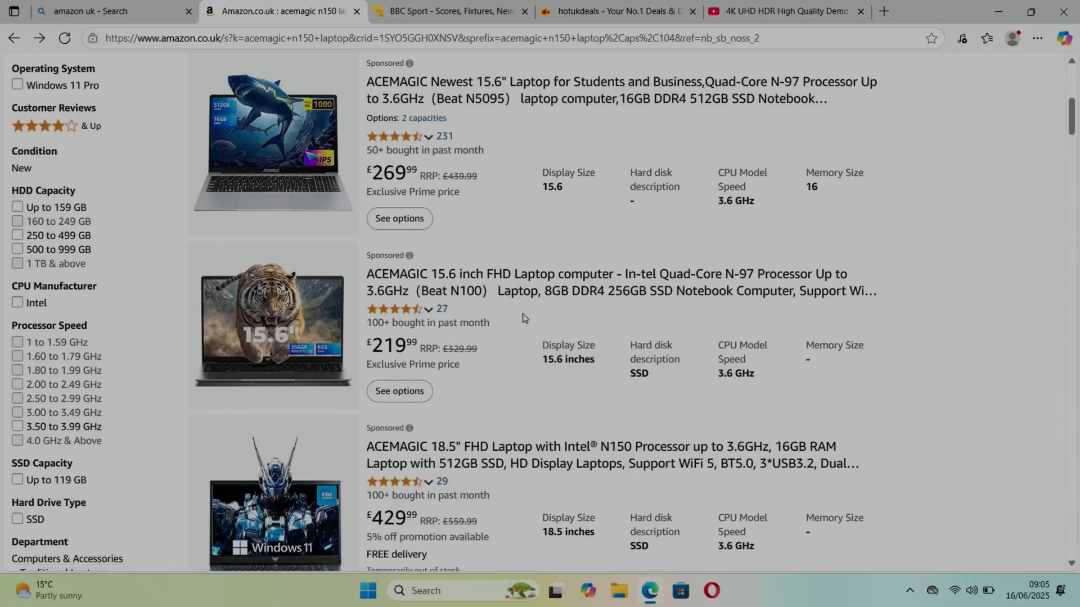
- Scroll the Amazon results and open the ACEMAGIC 15.6-inch N150 laptop's product page
scroll("down", 3)
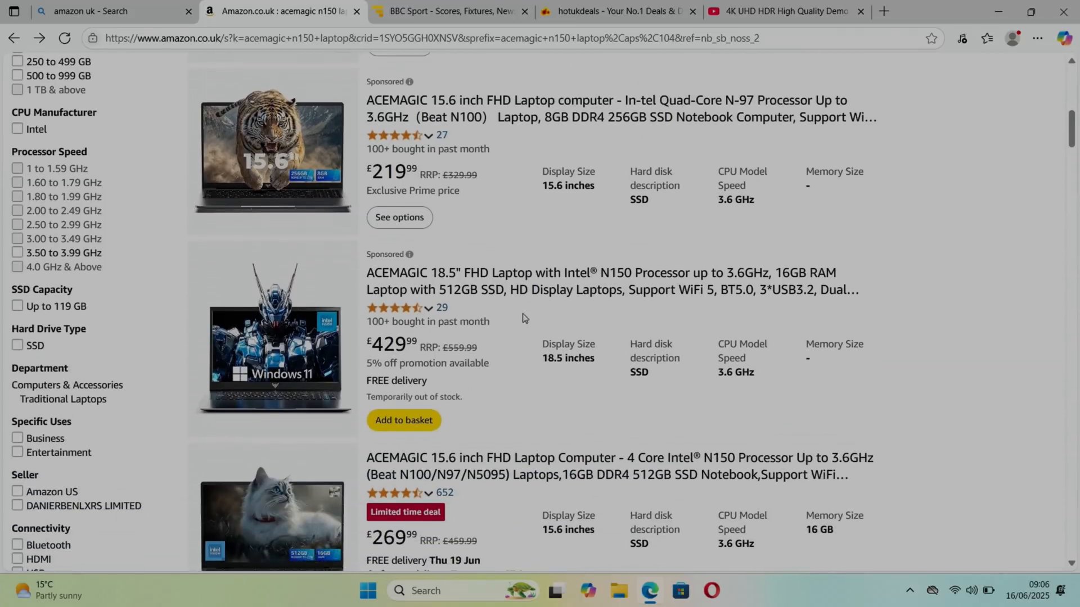
scroll("down", 3)
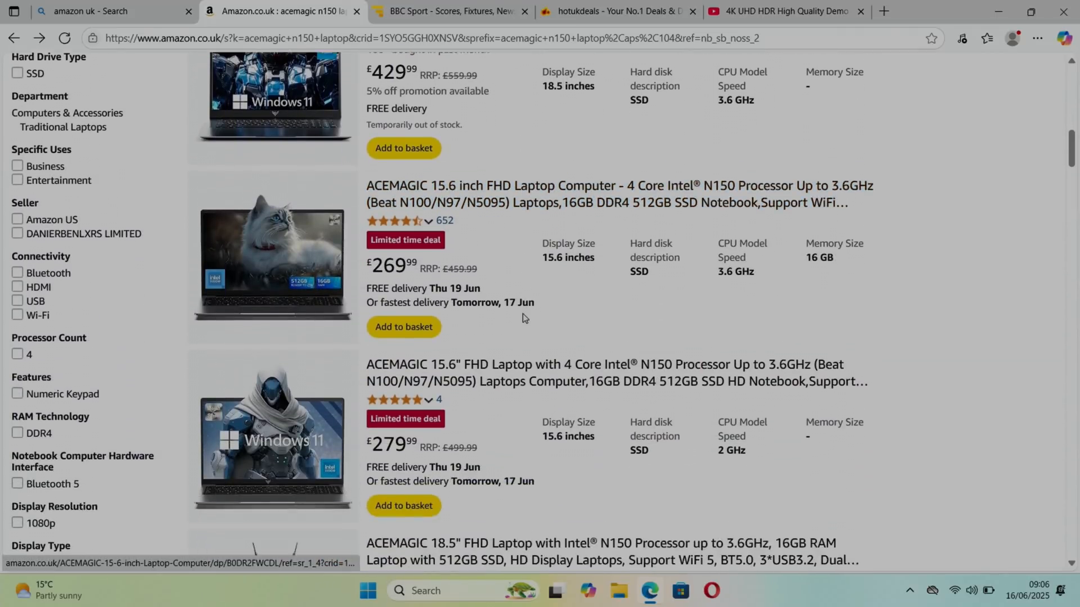
scroll("down", 3)
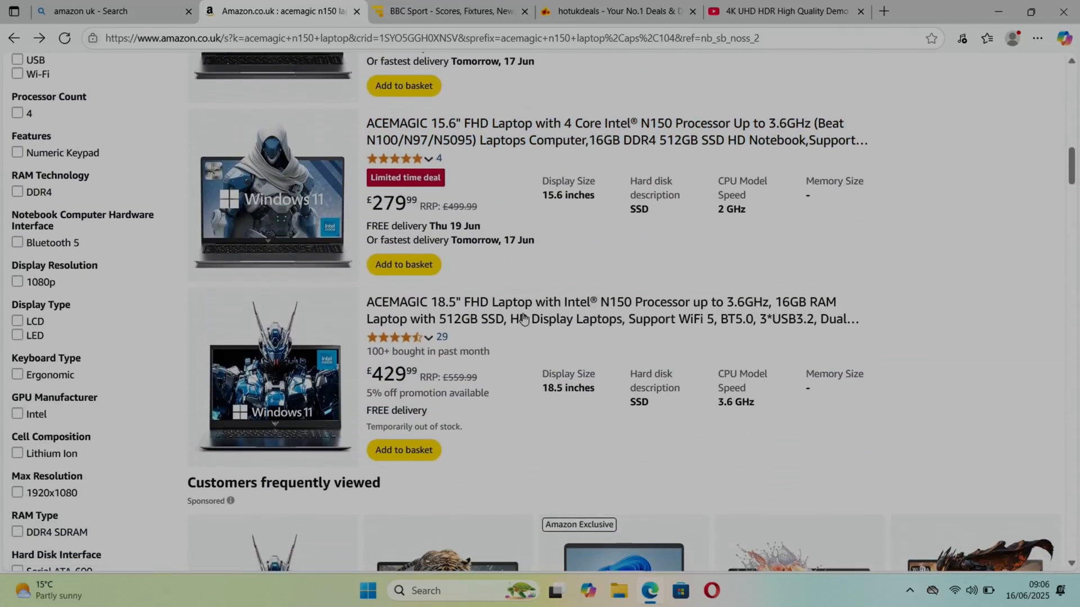
mouse_move(523, 311)
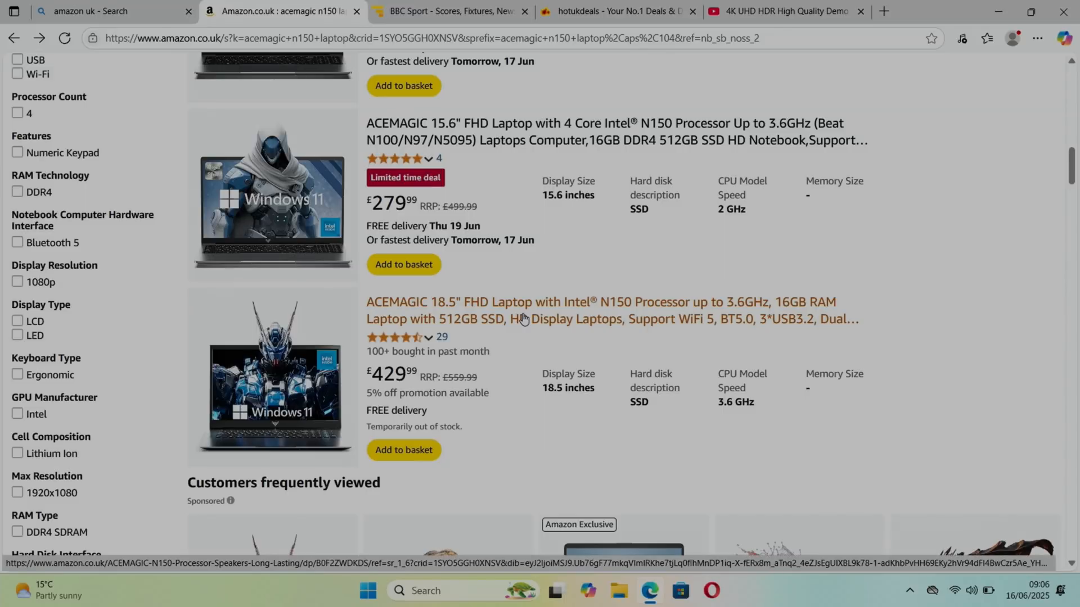
mouse_move(487, 141)
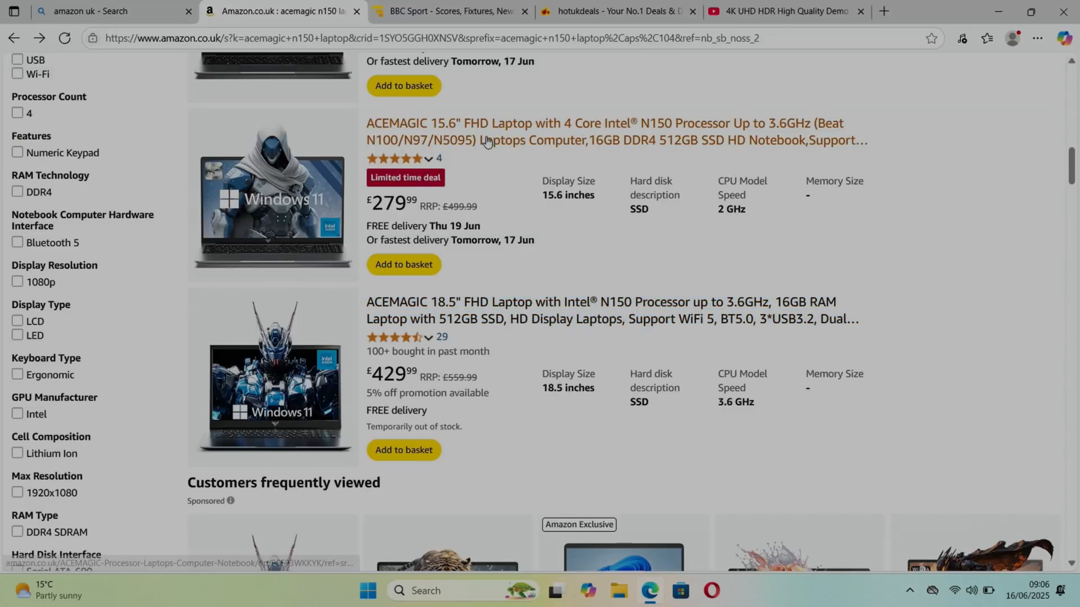
mouse_move(491, 176)
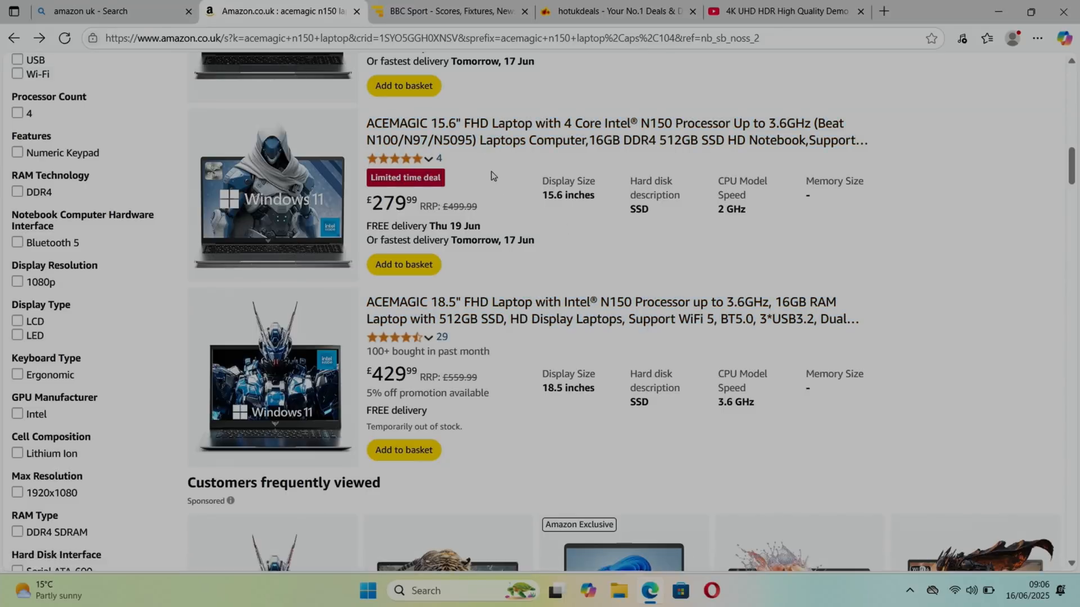
mouse_move(673, 131)
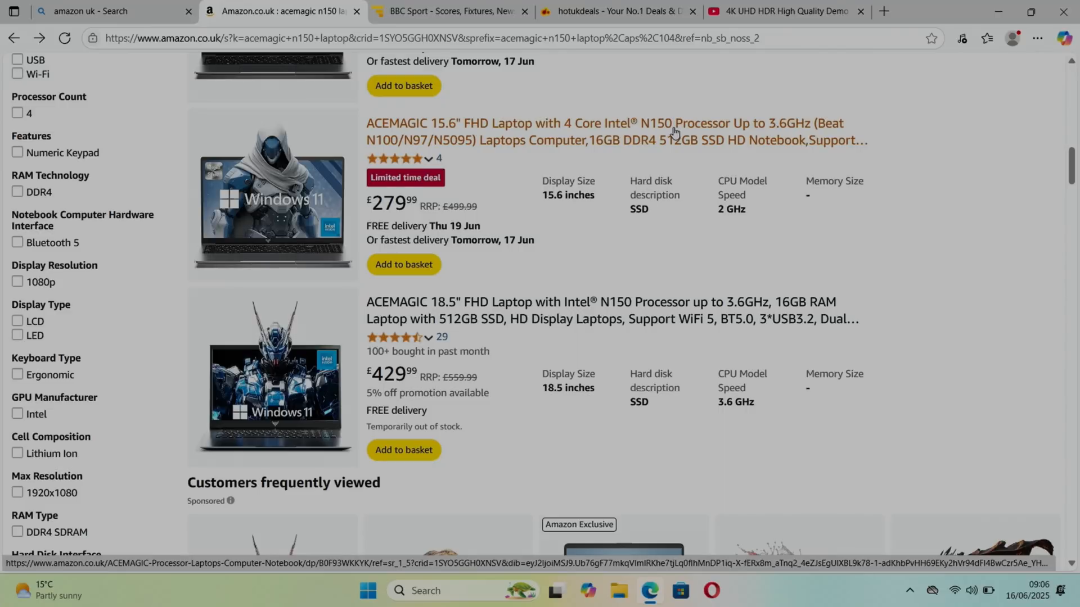
left_click(603, 123)
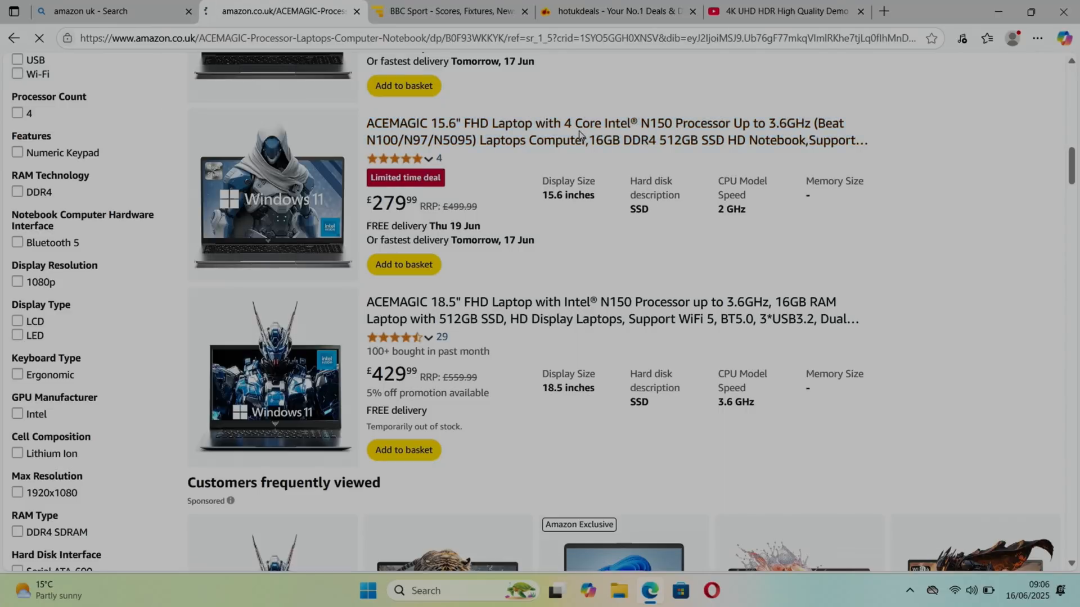
- Browse through the ACEMAGIC laptop's product image thumbnails
left_click(616, 133)
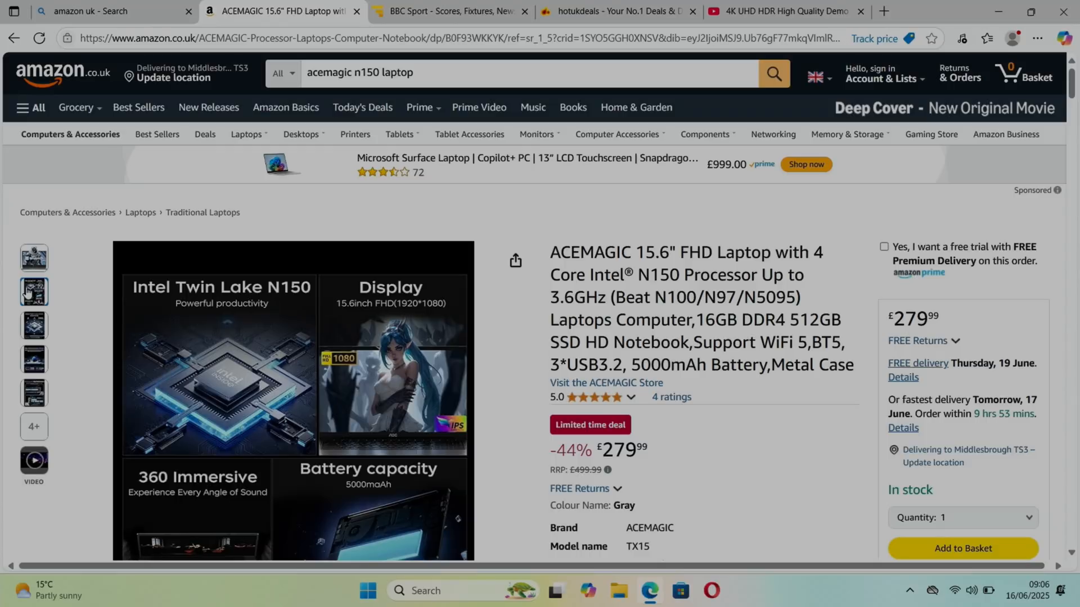
scroll("down", 3)
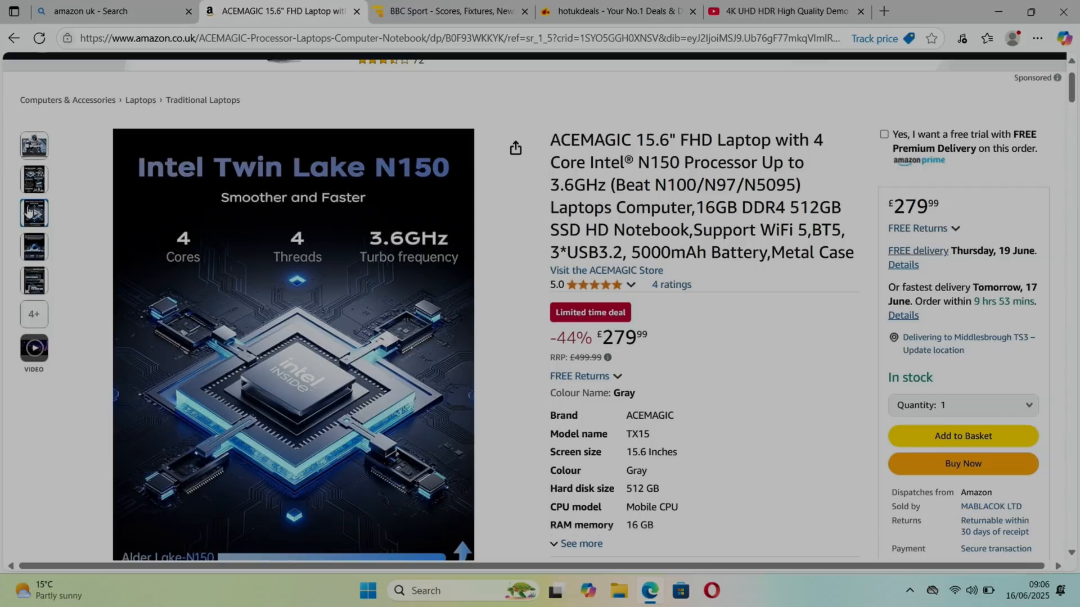
left_click(32, 246)
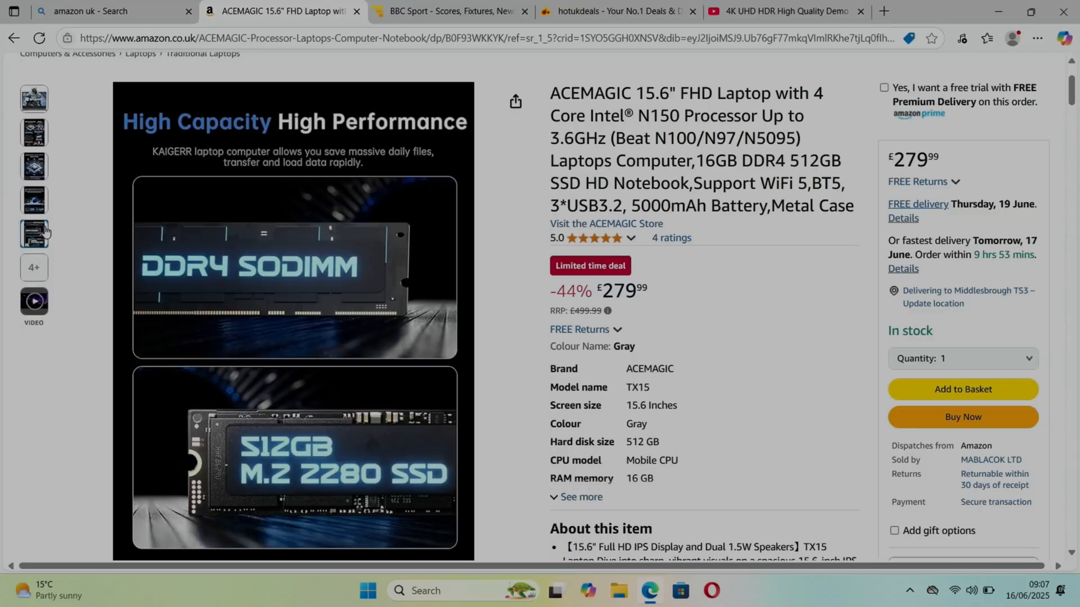
left_click(33, 268)
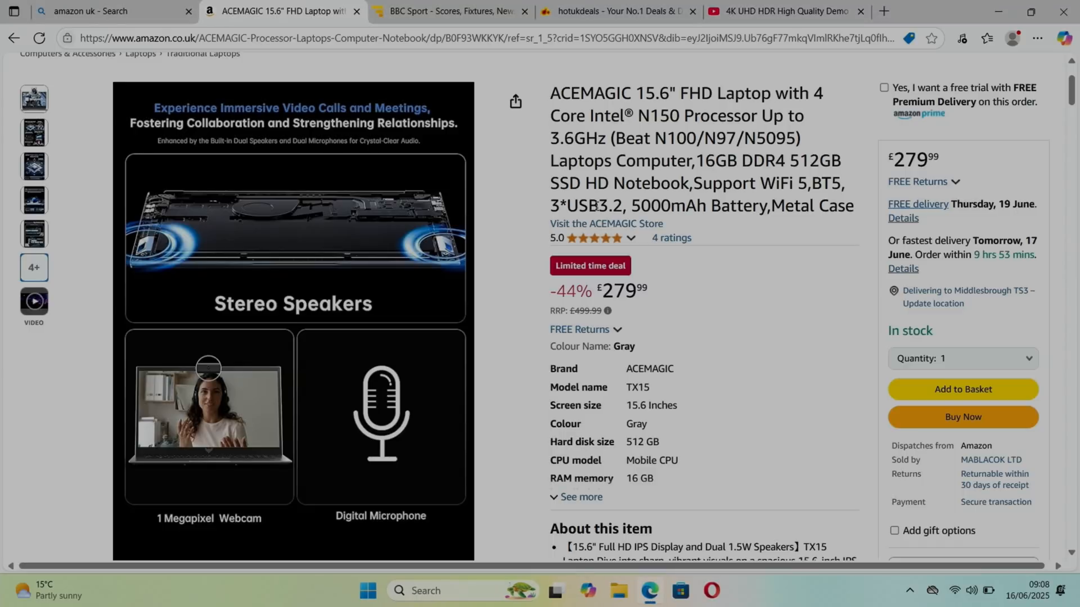
- View the image gallery, close it and bring the About this item bullets into view
scroll("down", 3)
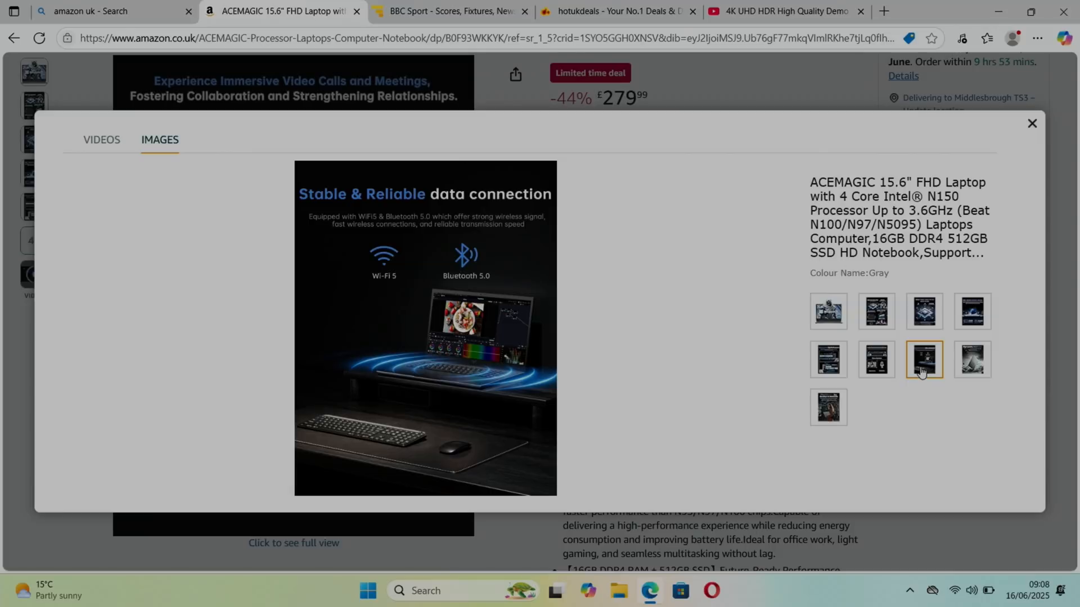
left_click(971, 360)
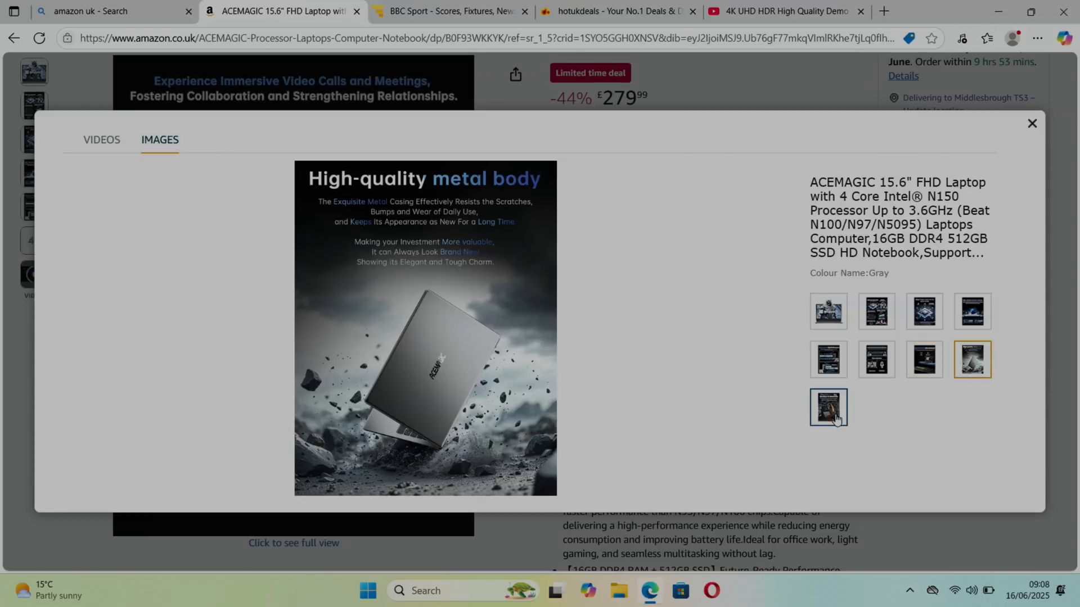
left_click(827, 407)
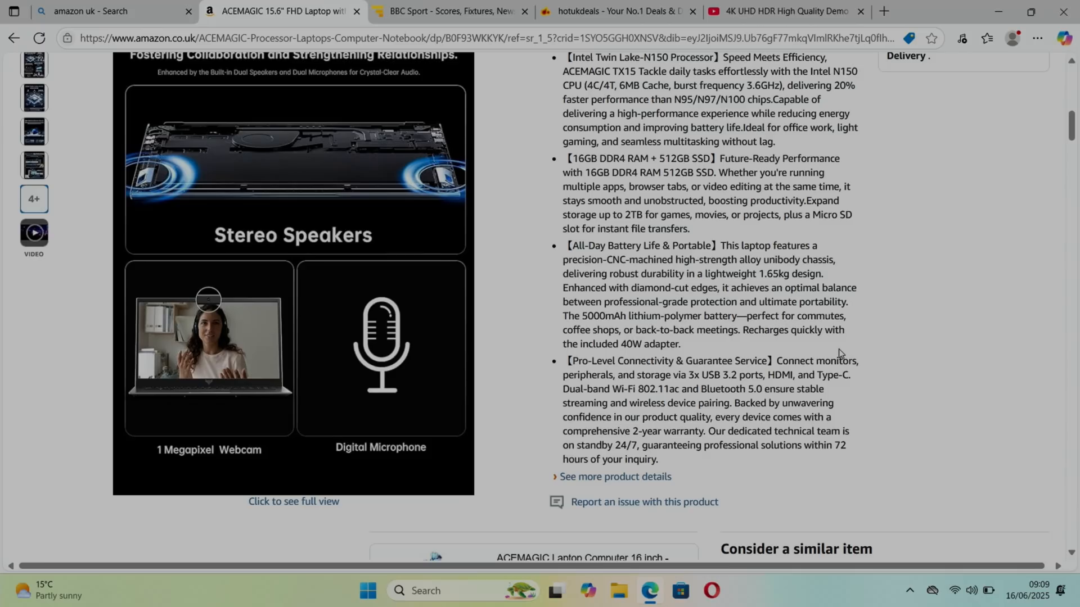
mouse_move(700, 266)
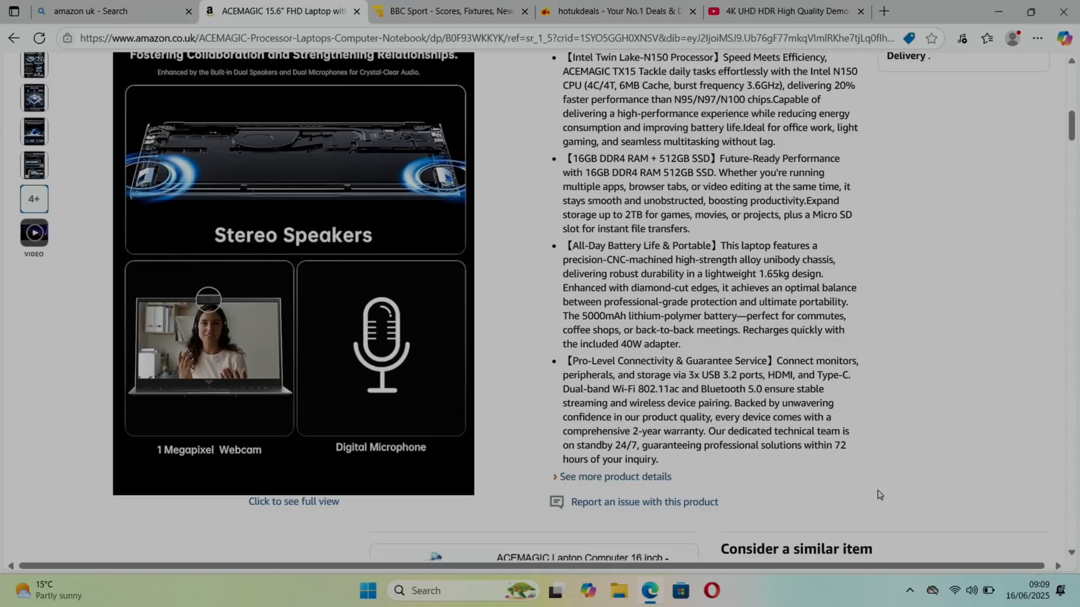
mouse_move(990, 590)
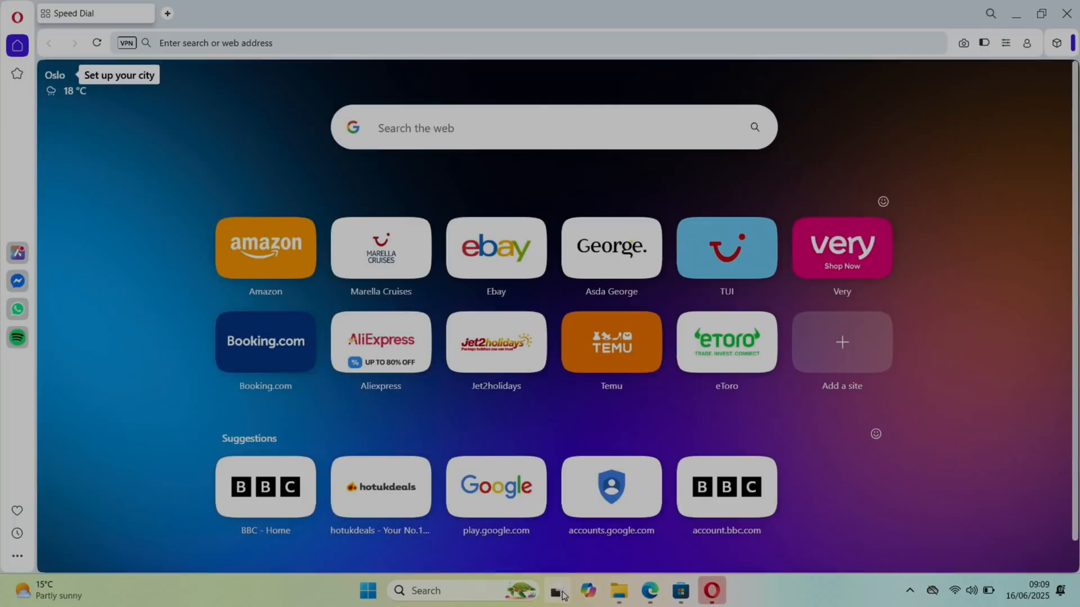
- Open the Microsoft Store from the taskbar and look over its home page
left_click(554, 591)
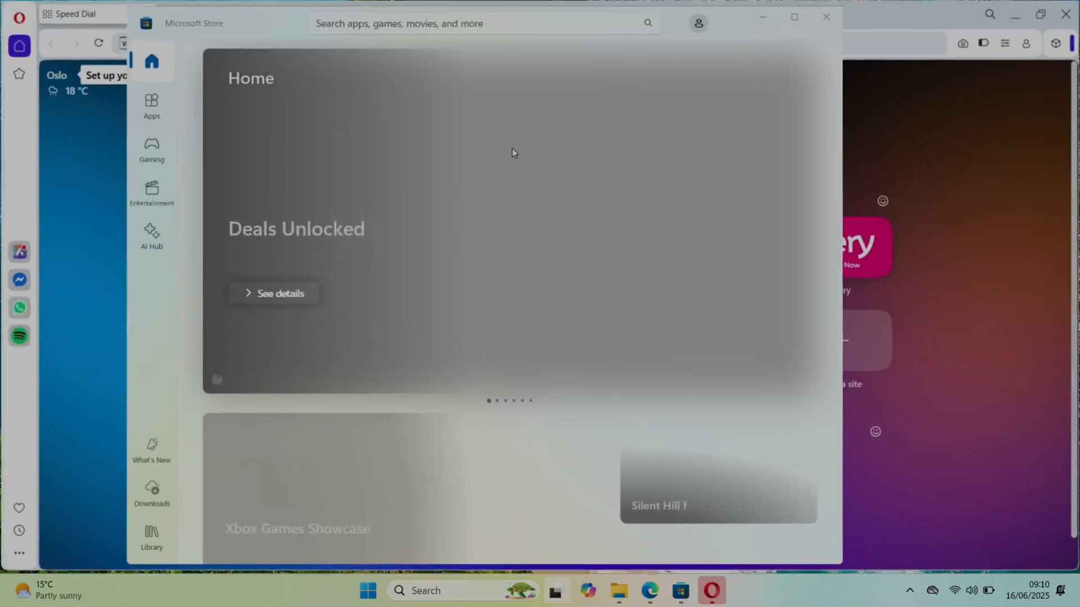
scroll("down", 3)
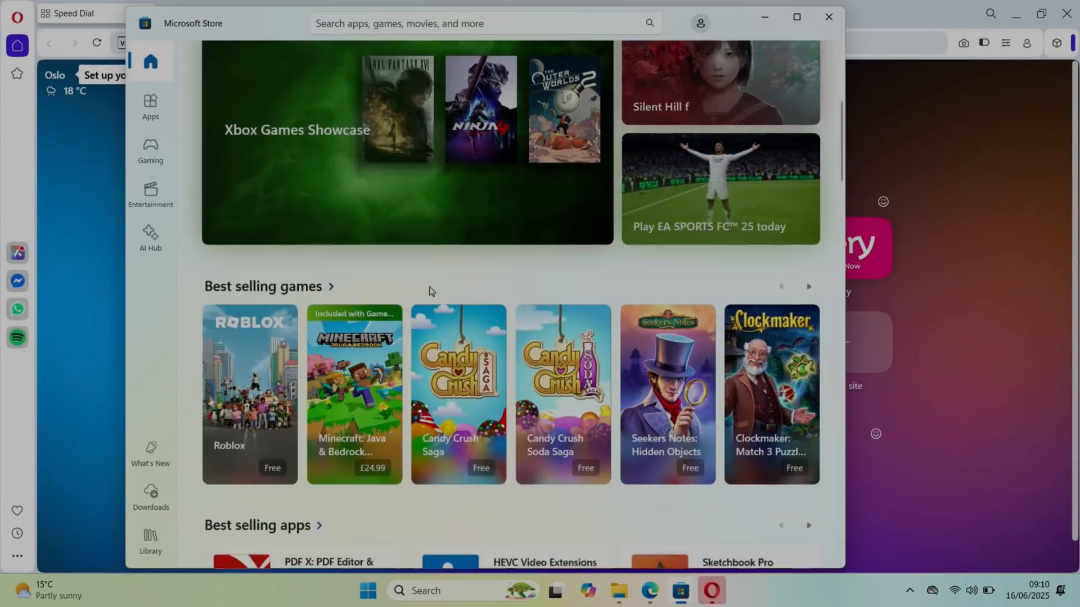
scroll("up", 3)
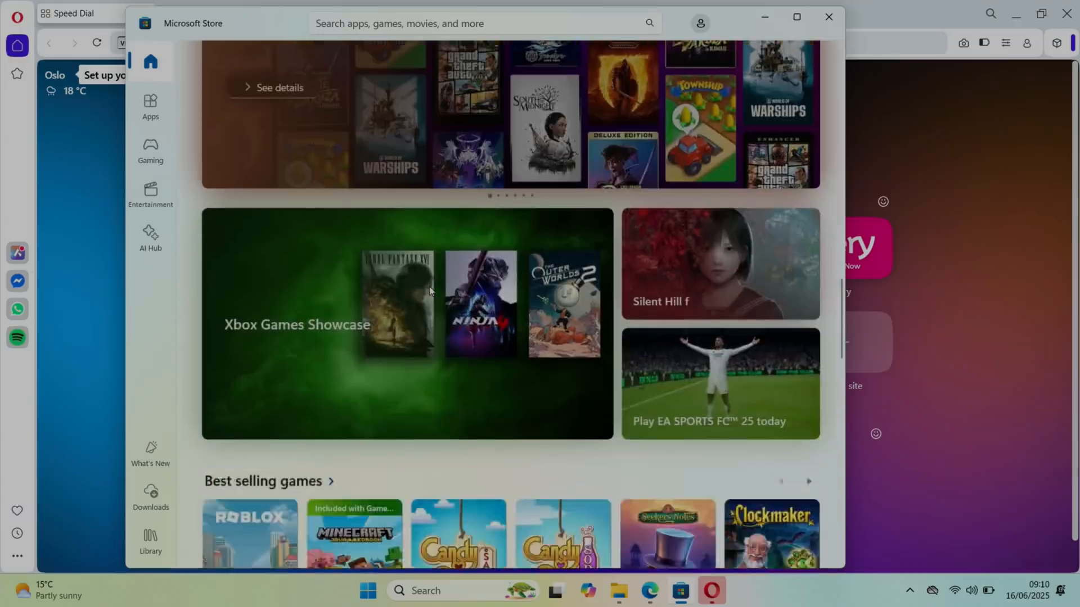
scroll("down", 3)
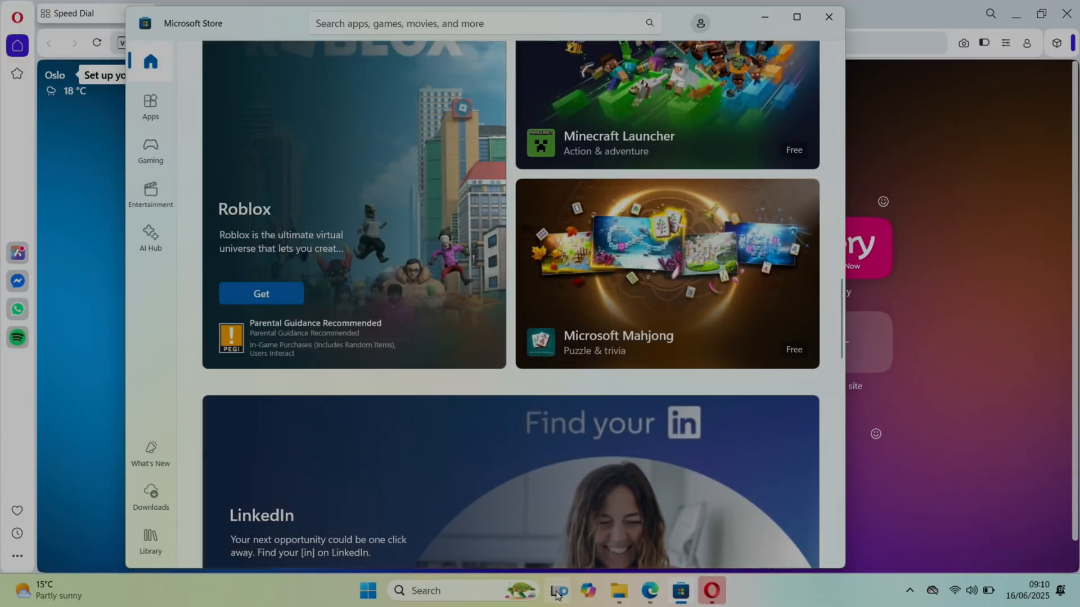
- Open a File Explorer window at Home
left_click(555, 590)
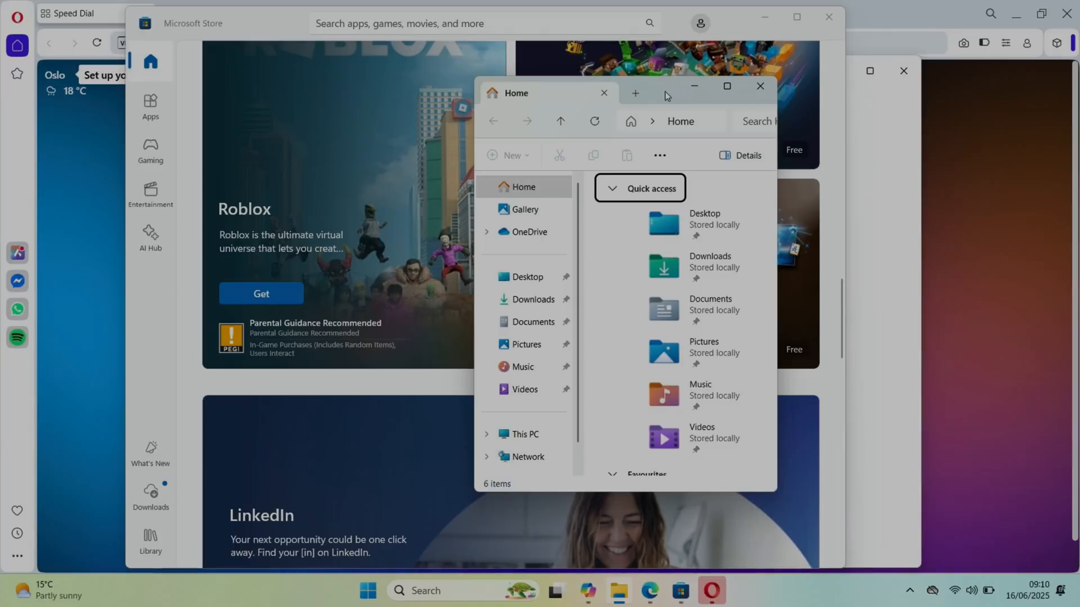
left_click(725, 86)
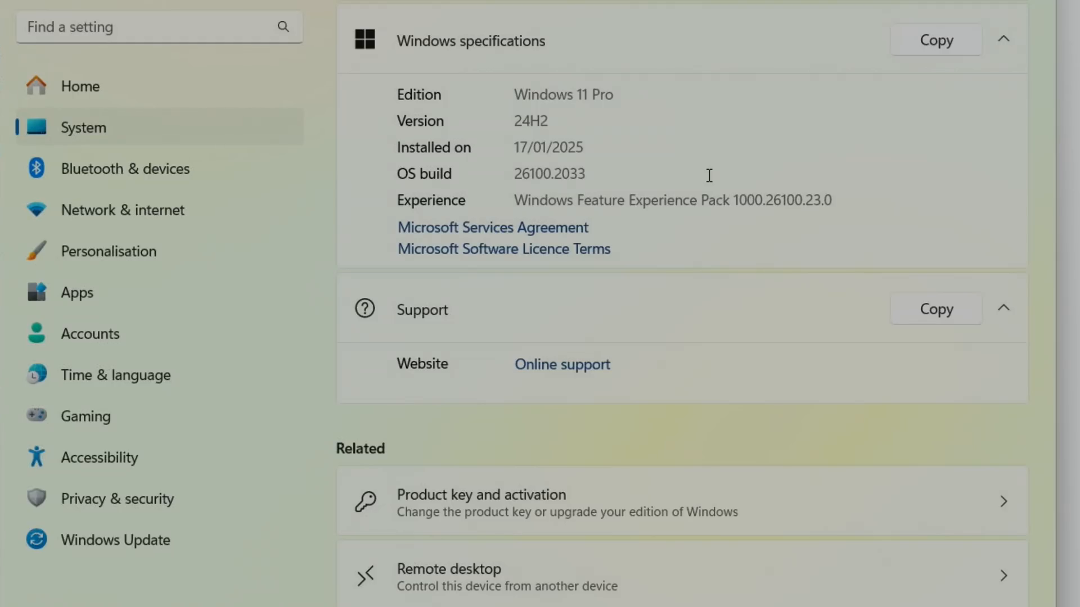
- Scroll up to Device specifications showing the TX15 with Intel N150 and 16 GB RAM
scroll("up", 3)
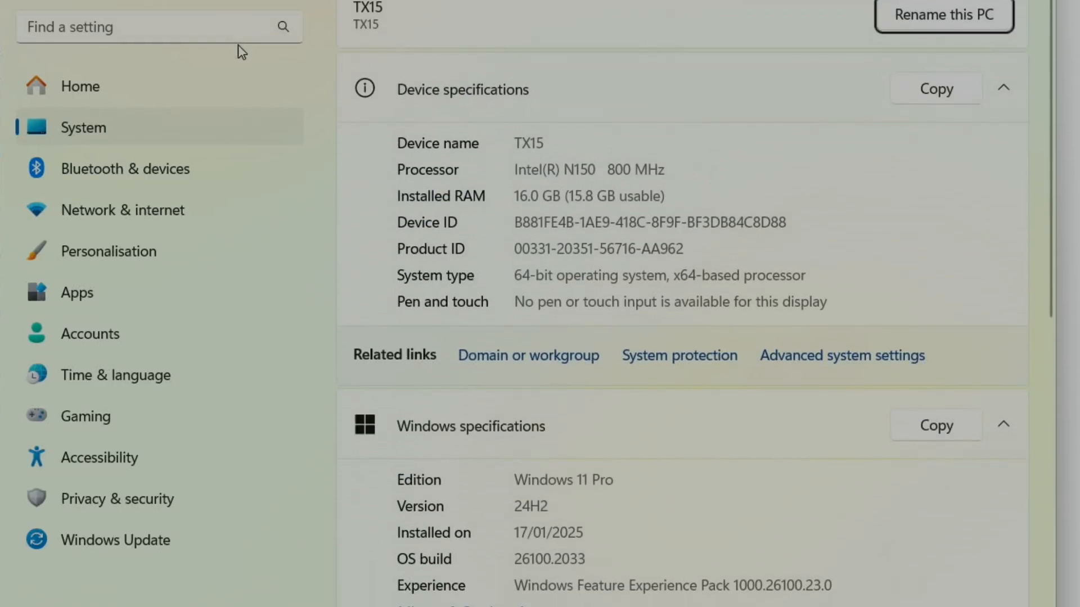
type("act")
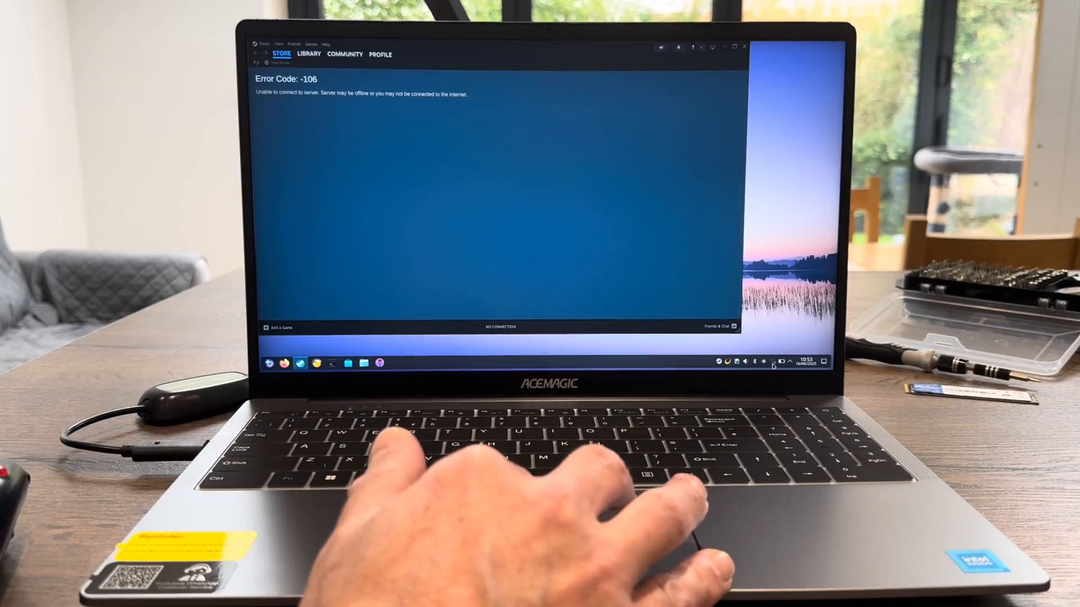
- Connect to the home Wi-Fi from the Networks panel so Steam reconnects and downloads
left_click(774, 363)
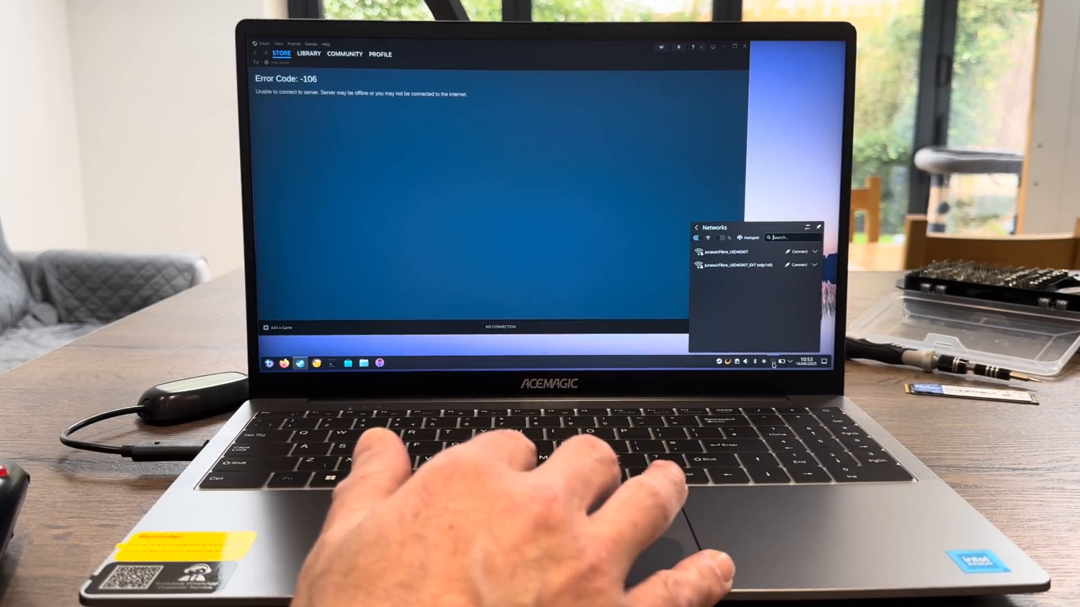
left_click(796, 251)
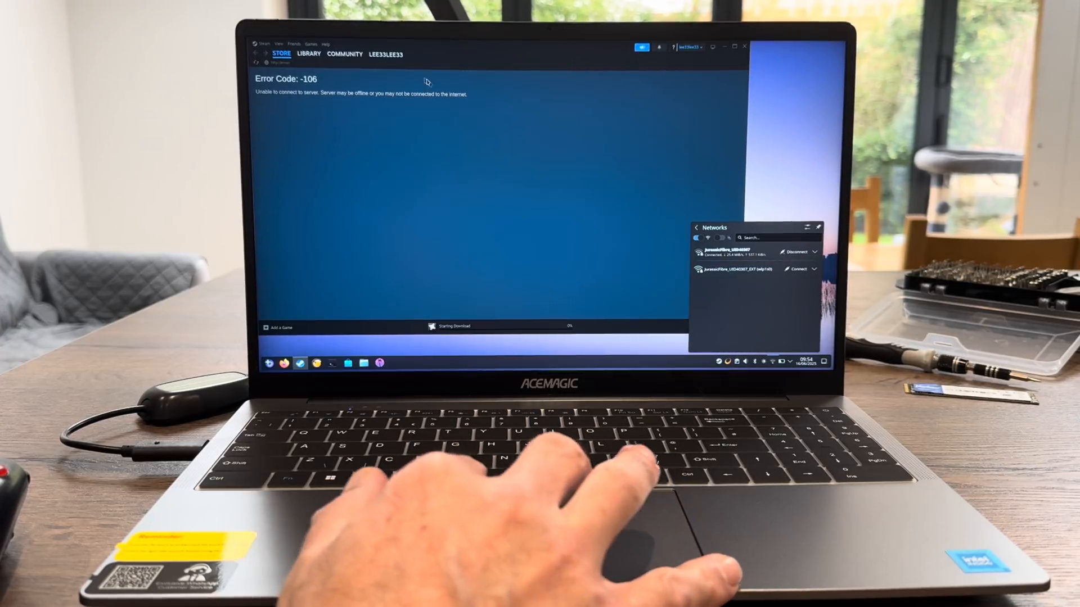
left_click(309, 54)
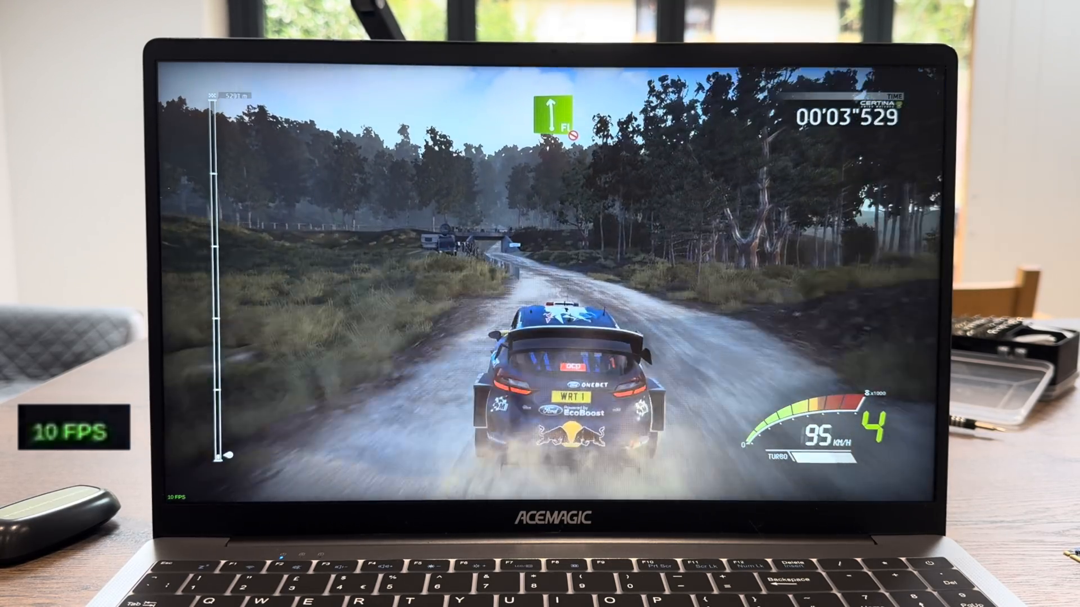
- Pause the rally stage and open Options > Display showing full screen at 1920x1080
key("Escape")
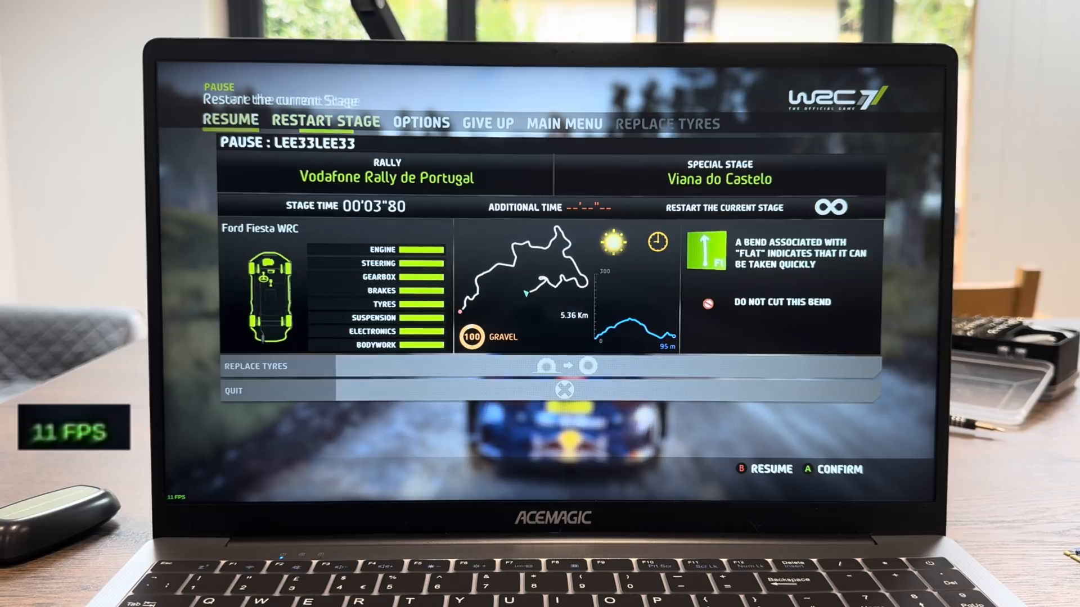
left_click(421, 123)
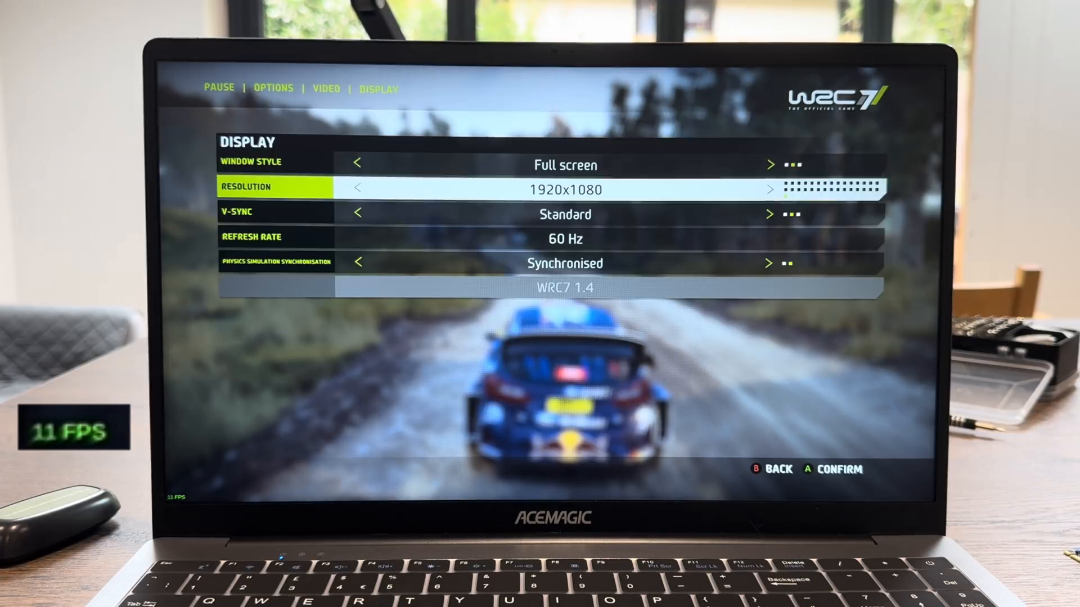
left_click(356, 188)
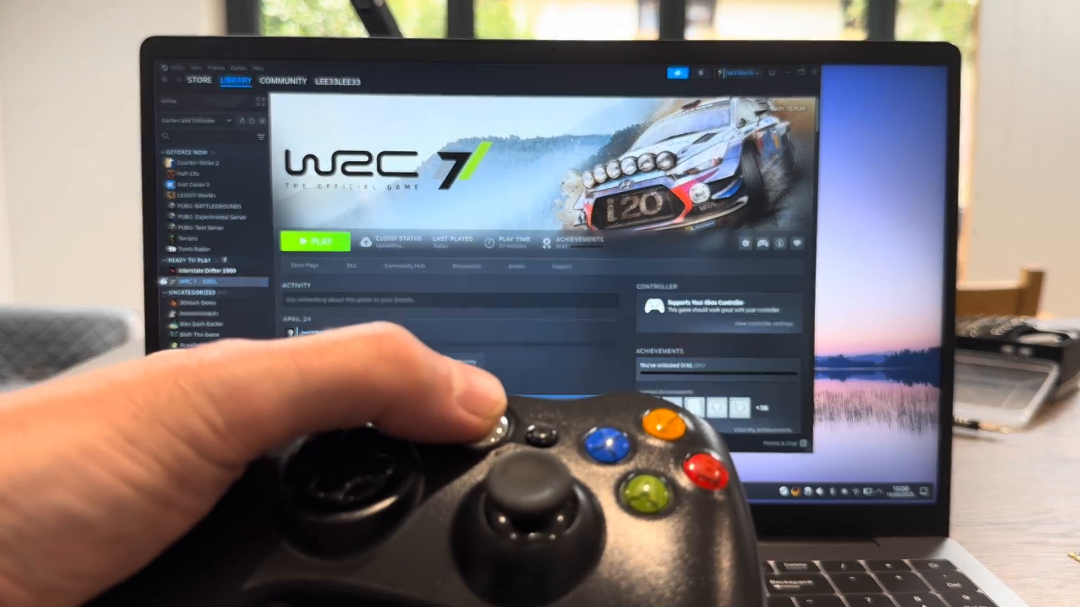
- Enter Big Picture mode and scroll right through the Recent Games carousel to DOOM Demo
left_click(316, 241)
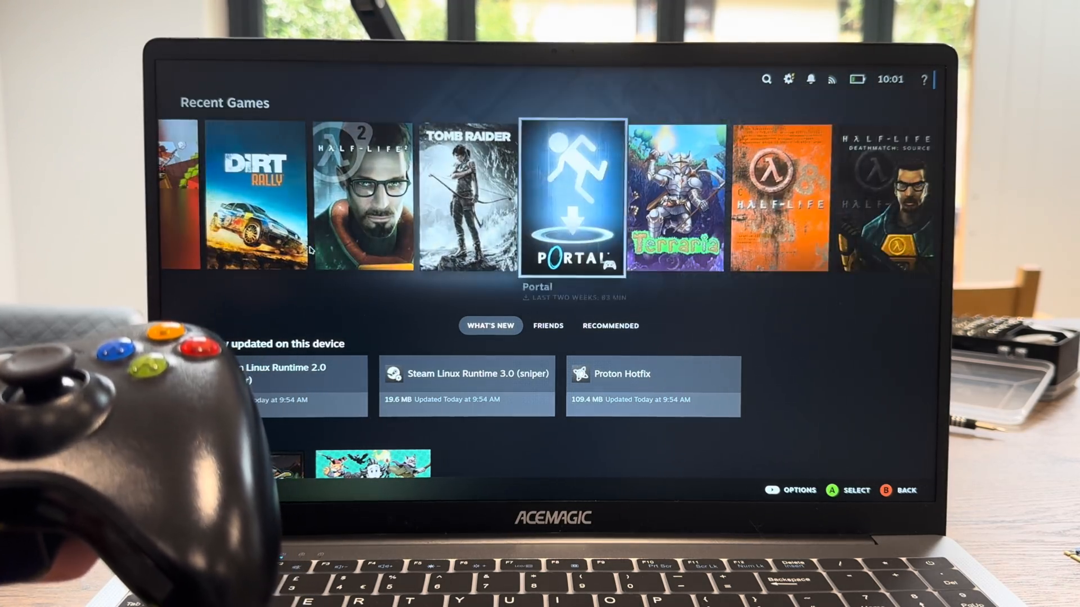
scroll("right", 3)
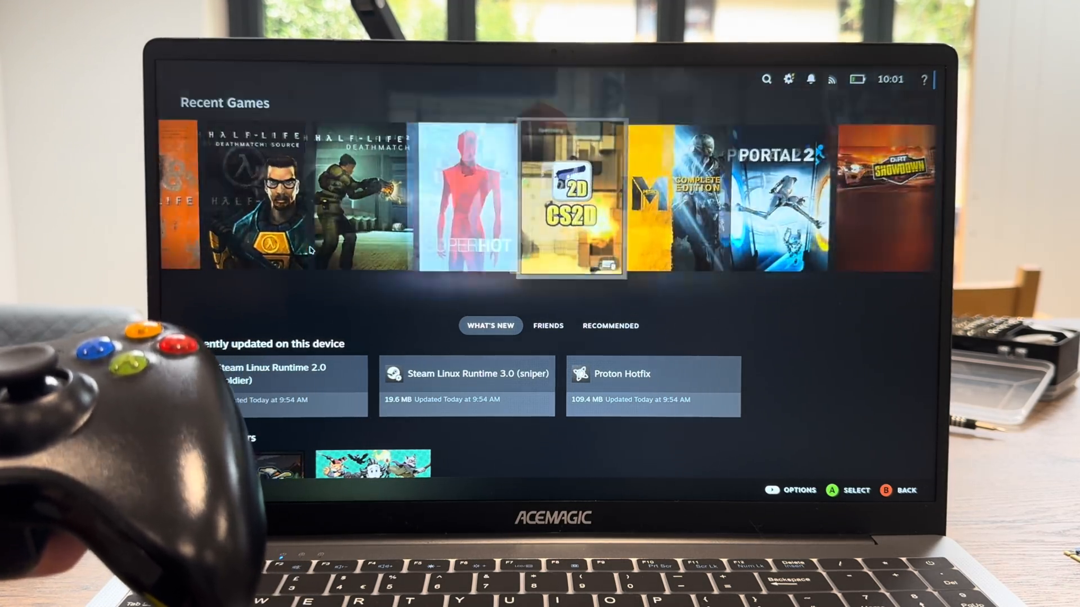
scroll("right", 3)
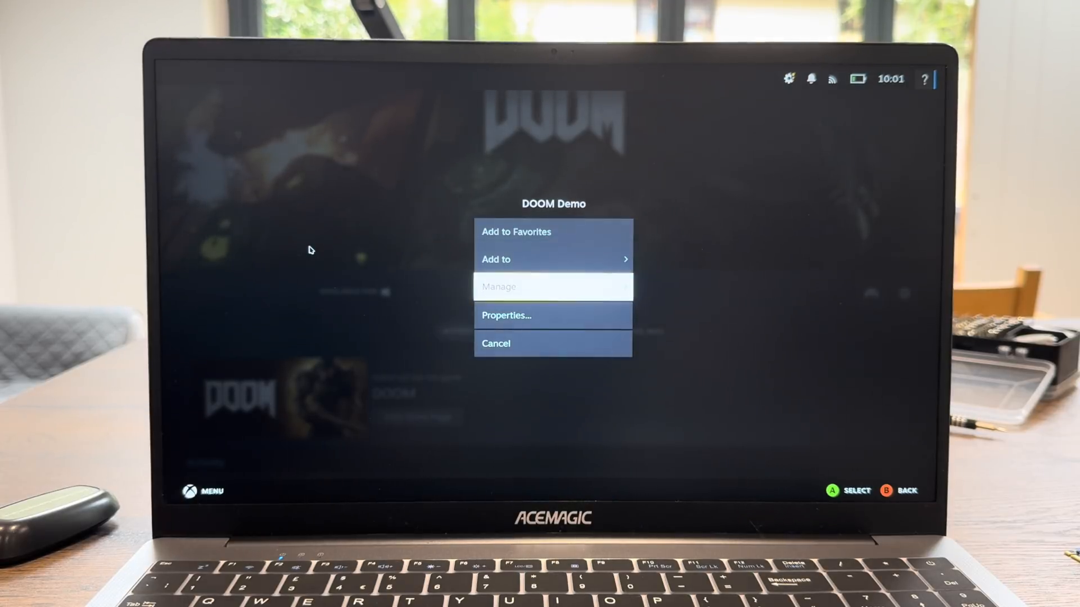
- Confirm DOOM Demo's Compatibility forces Proton Hotfix, then go back to the game page
left_click(505, 315)
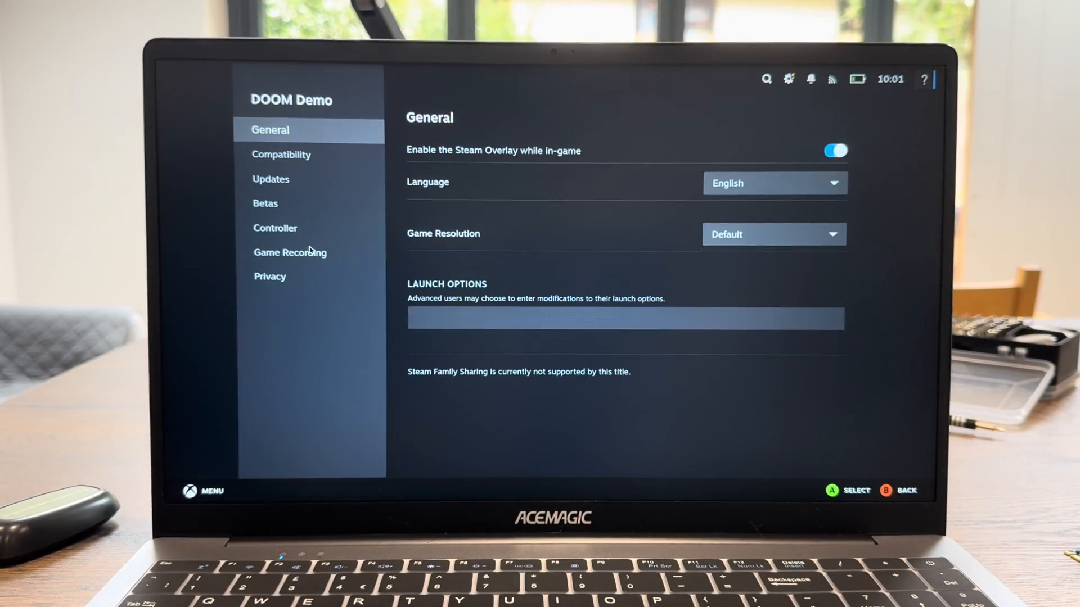
left_click(285, 154)
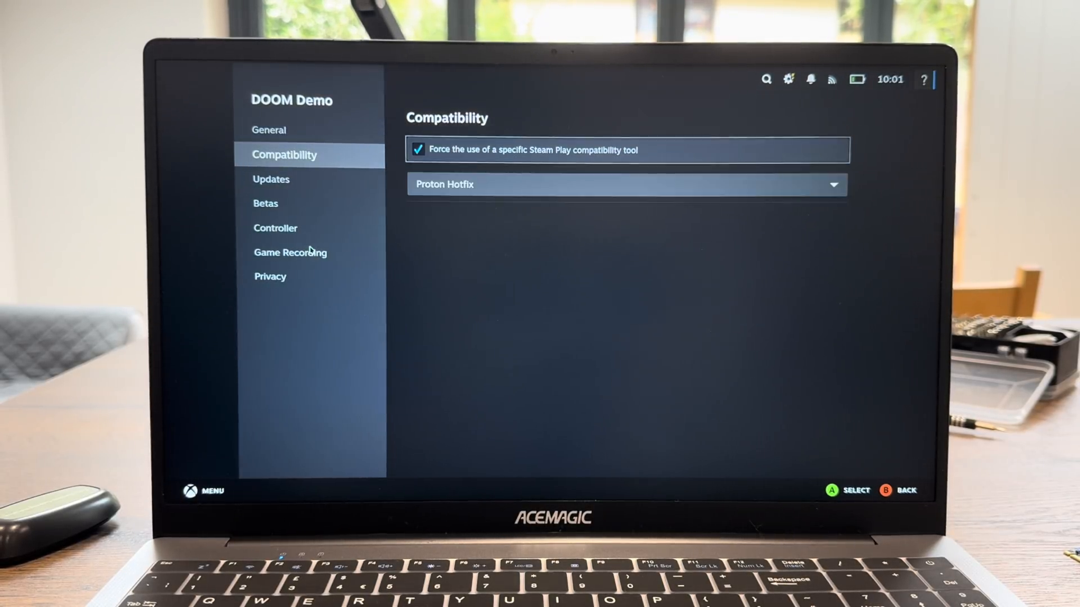
left_click(626, 183)
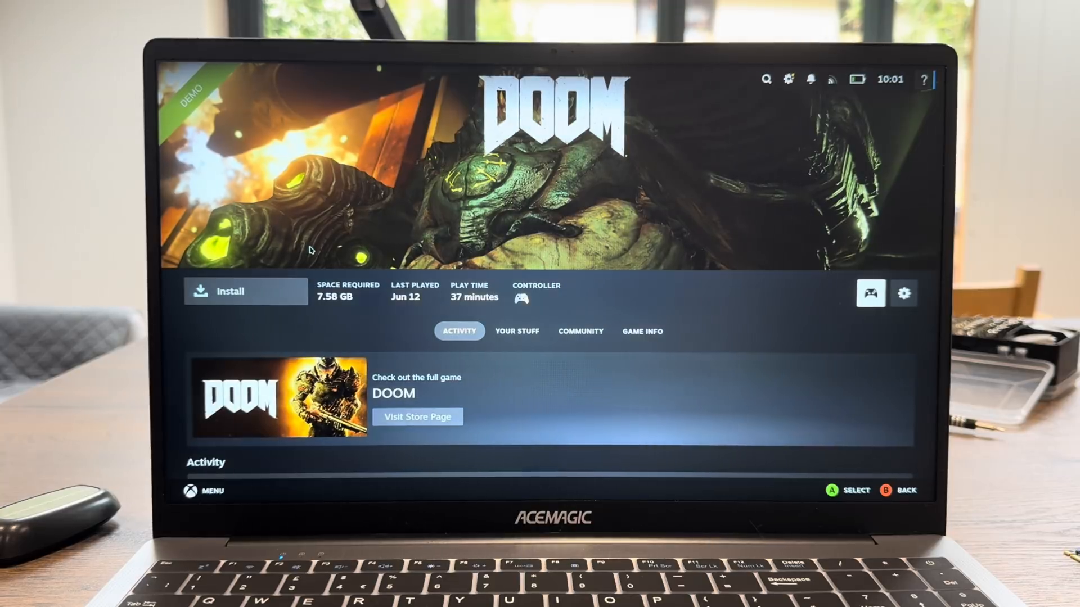
left_click(245, 290)
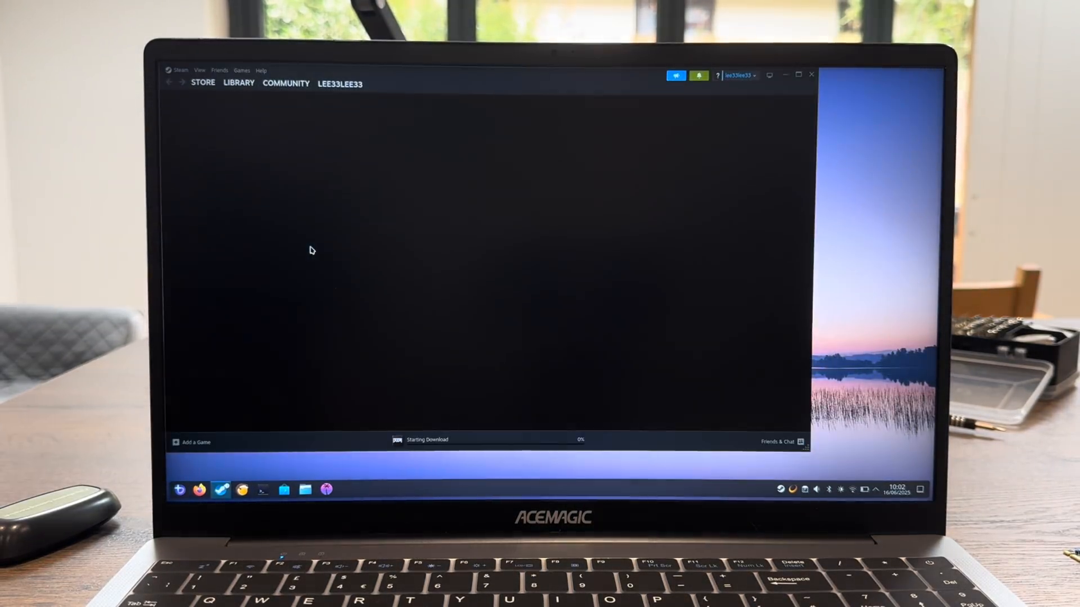
- Load bbc.co.uk/sport in Firefox and scroll down through its stories and videos
left_click(202, 82)
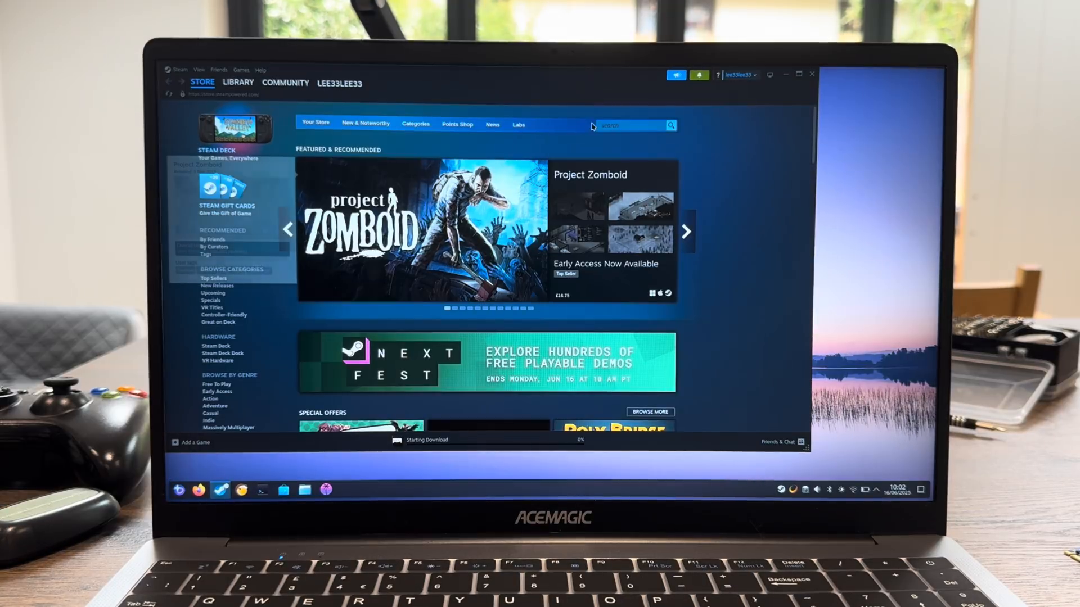
left_click(797, 74)
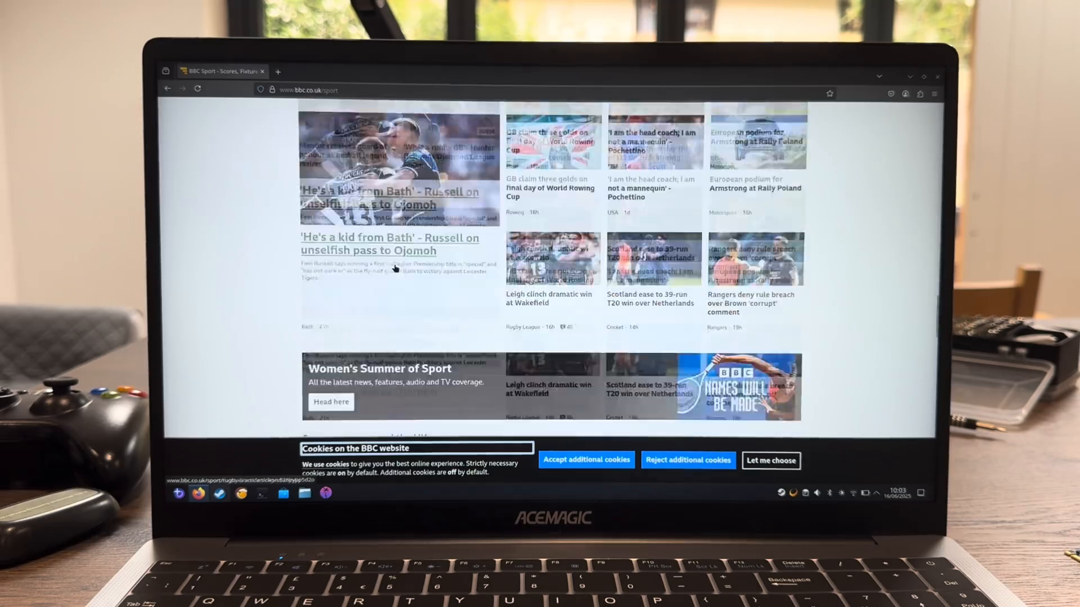
scroll("down", 3)
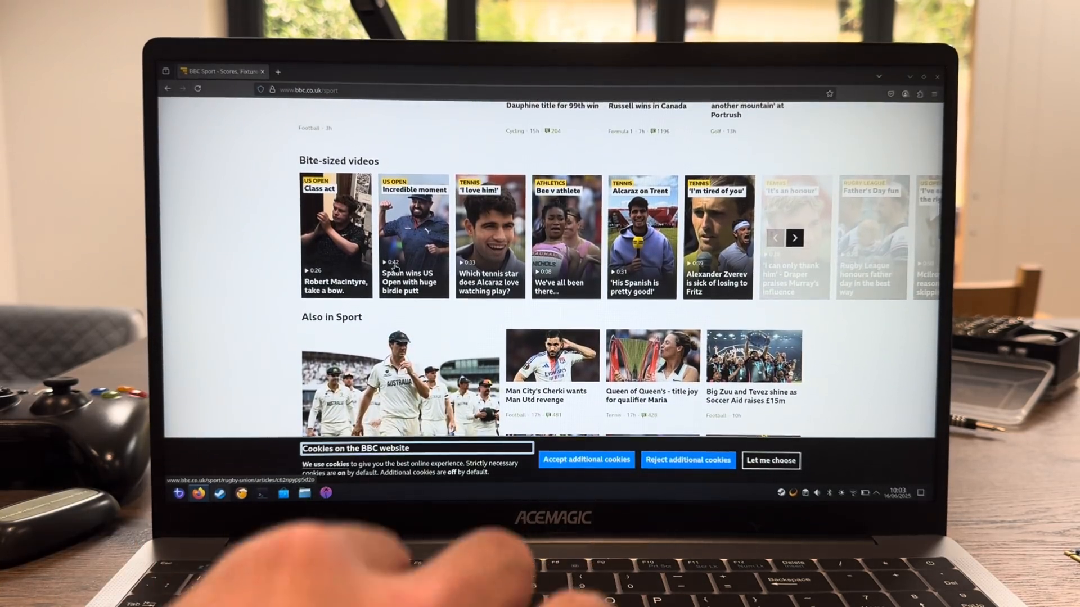
scroll("down", 3)
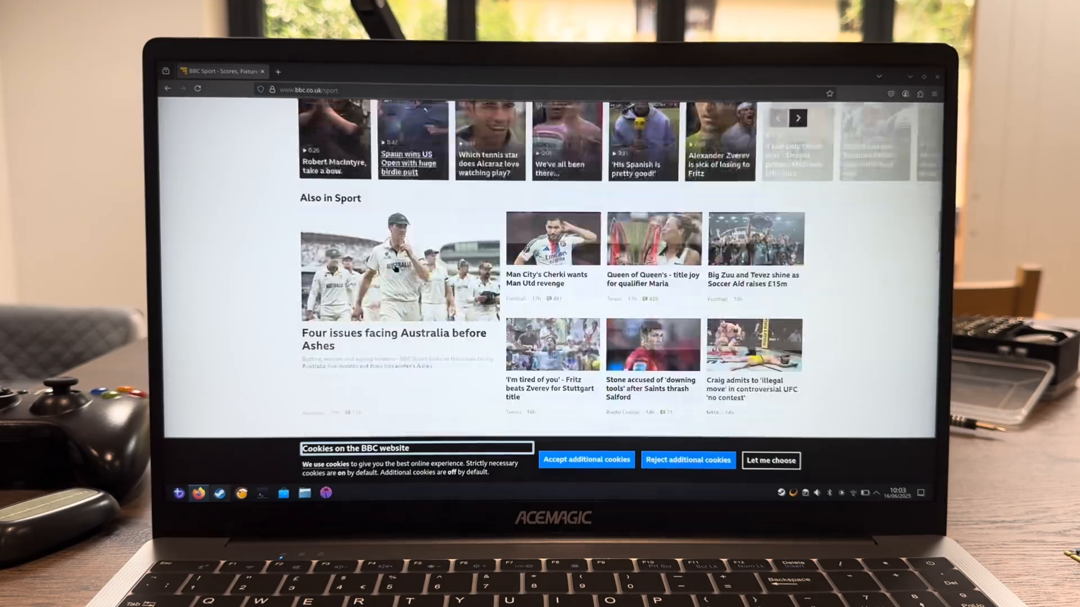
- Search the launcher for 'trac', adjust the Touchpad scrolling option, and return to Steam
left_click(179, 493)
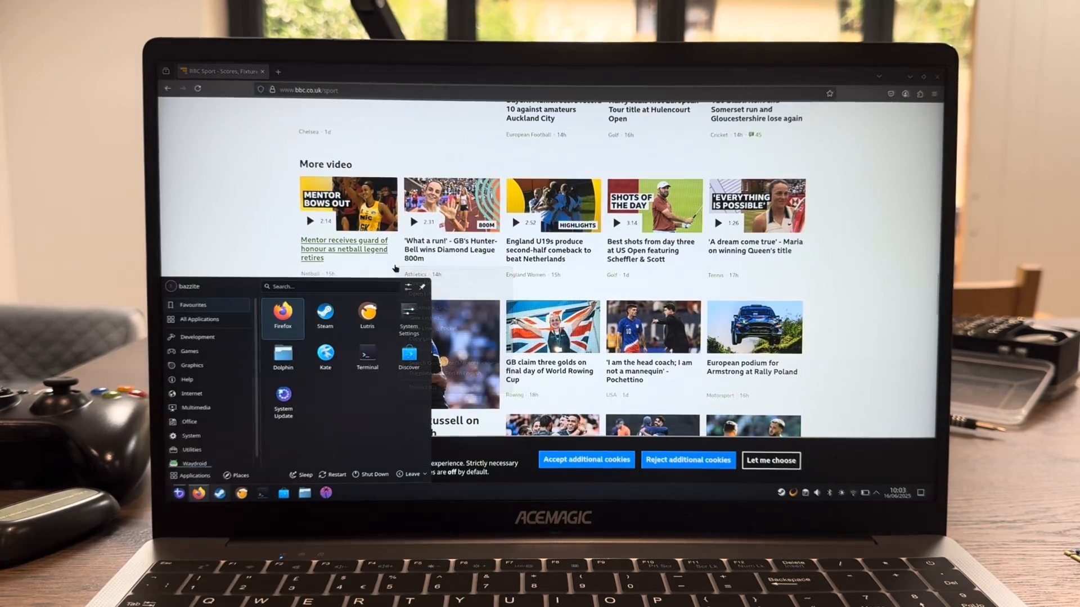
type("te")
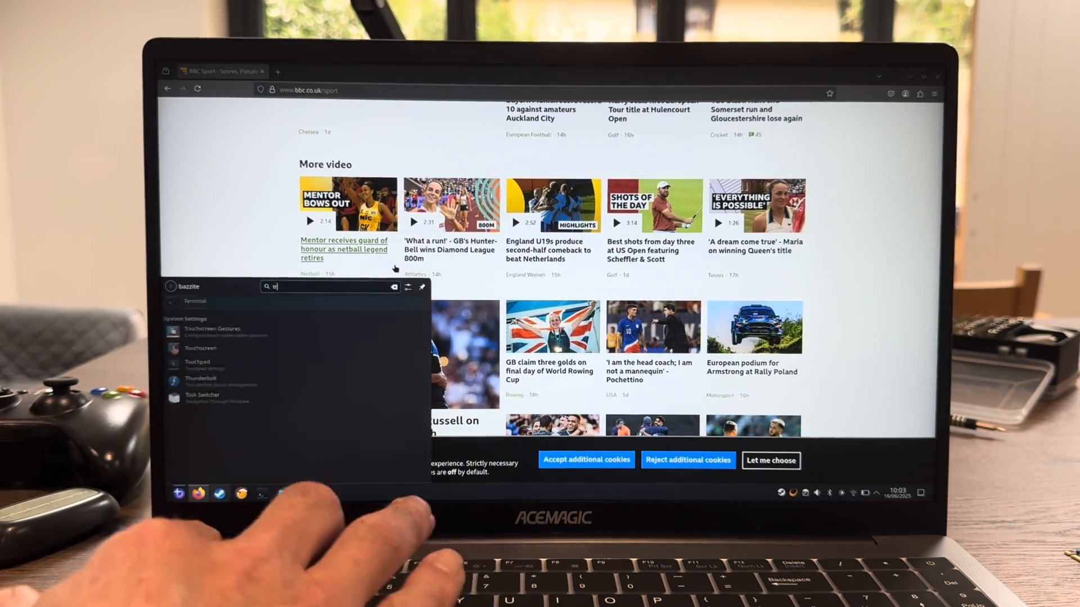
type("rac")
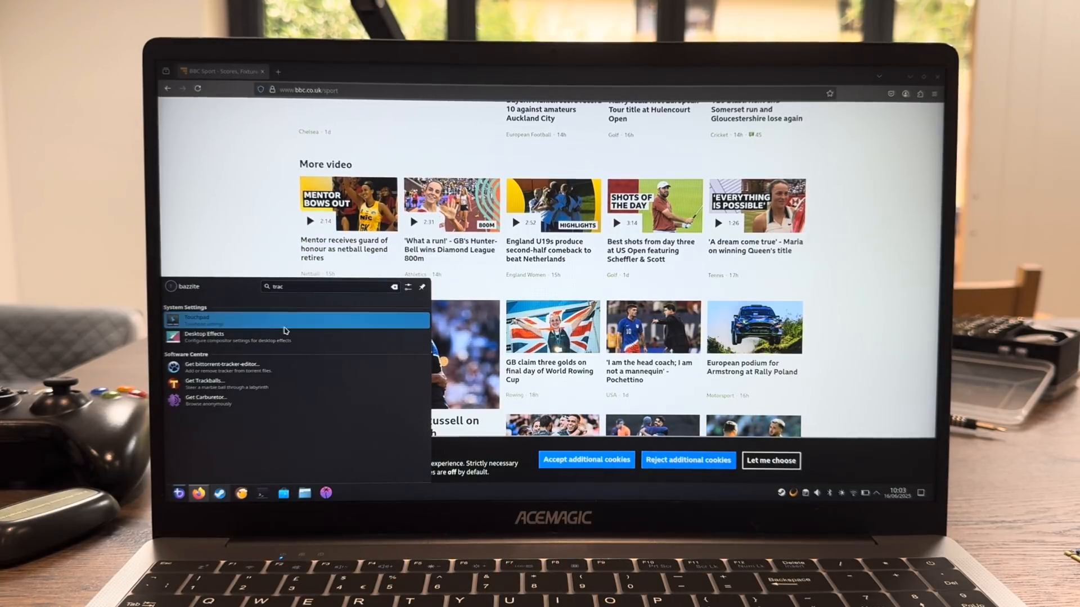
left_click(196, 319)
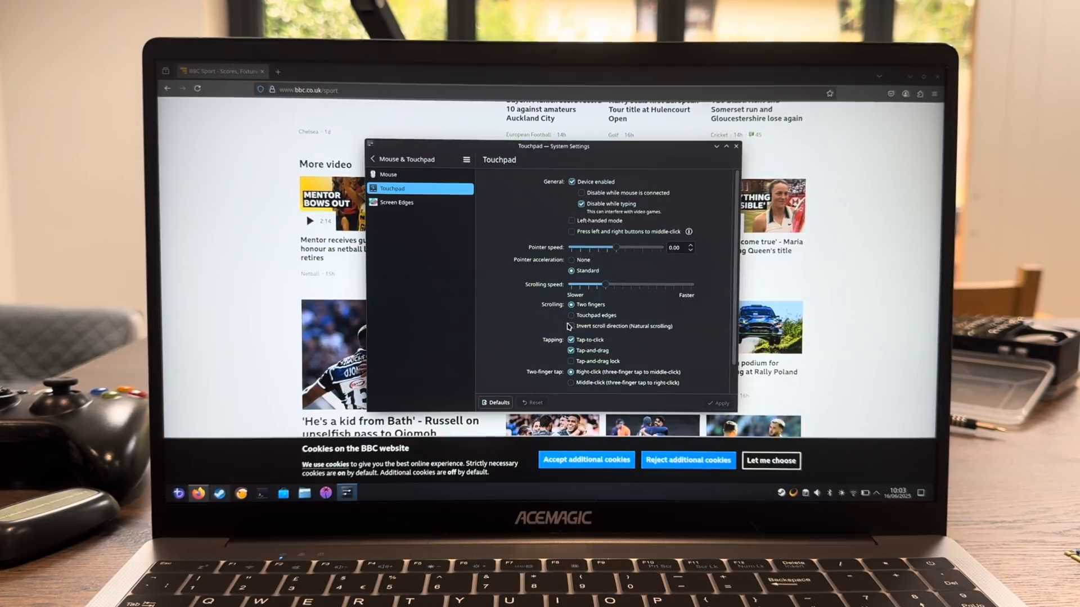
left_click(571, 326)
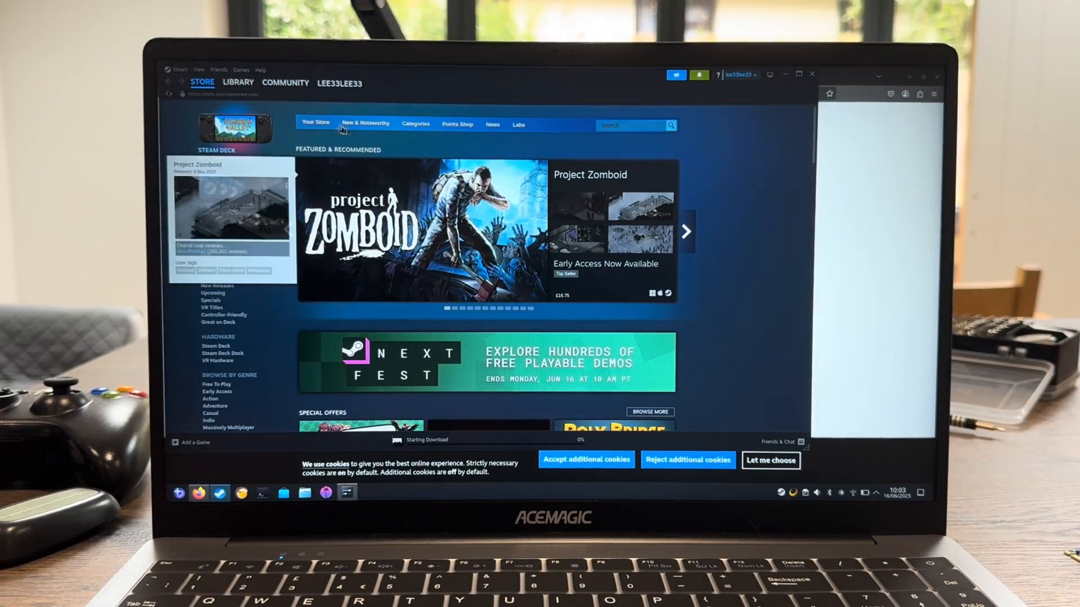
- Go to the Steam Library and back into Big Picture's Recent Games screen
left_click(239, 83)
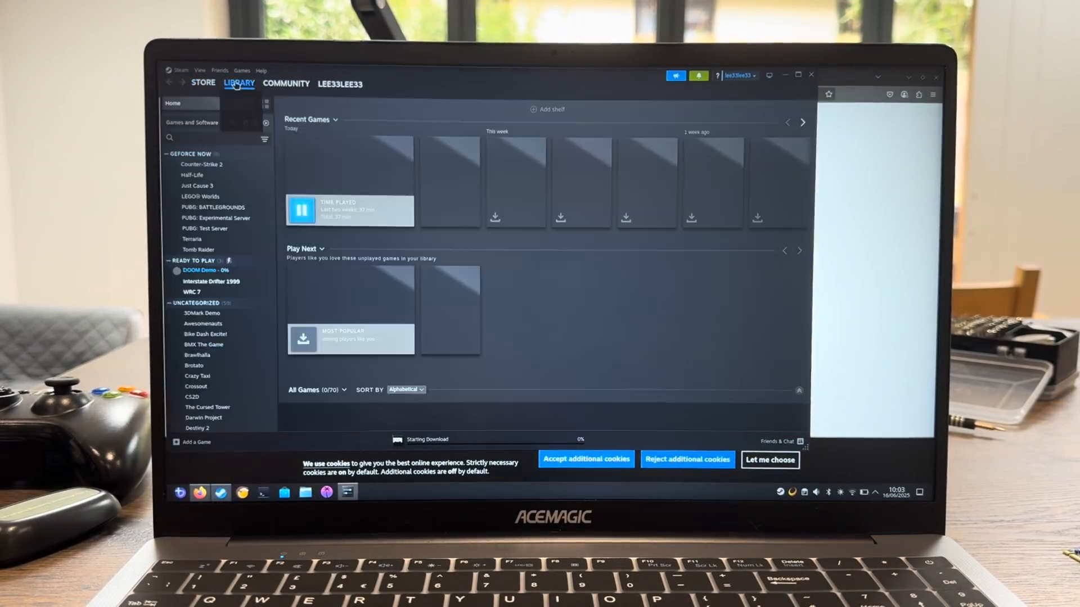
left_click(200, 271)
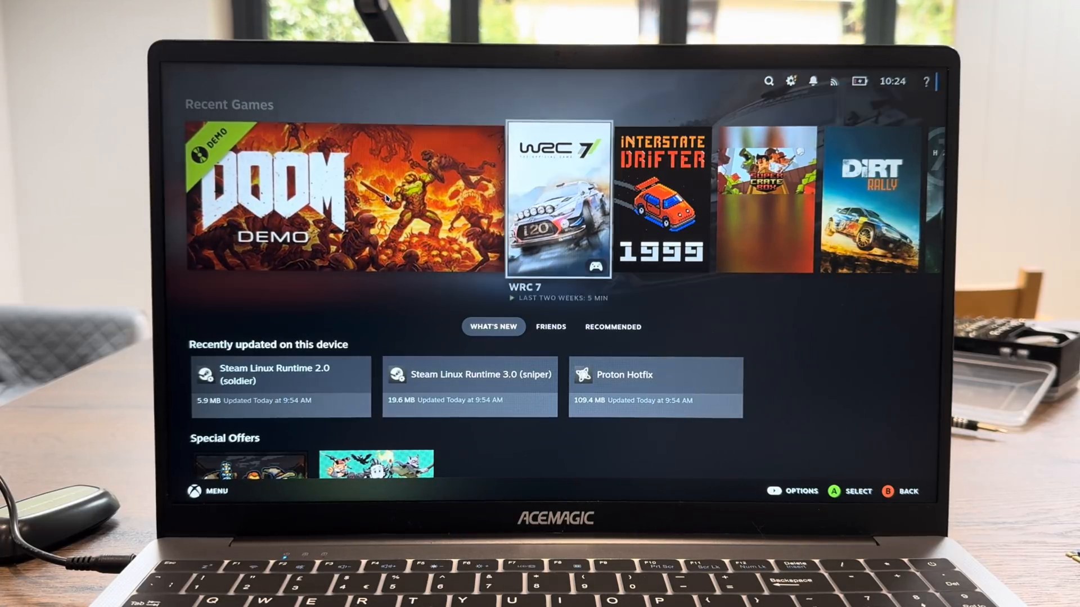
- Set DOOM's video resolution to 1280 x 720
left_click(343, 200)
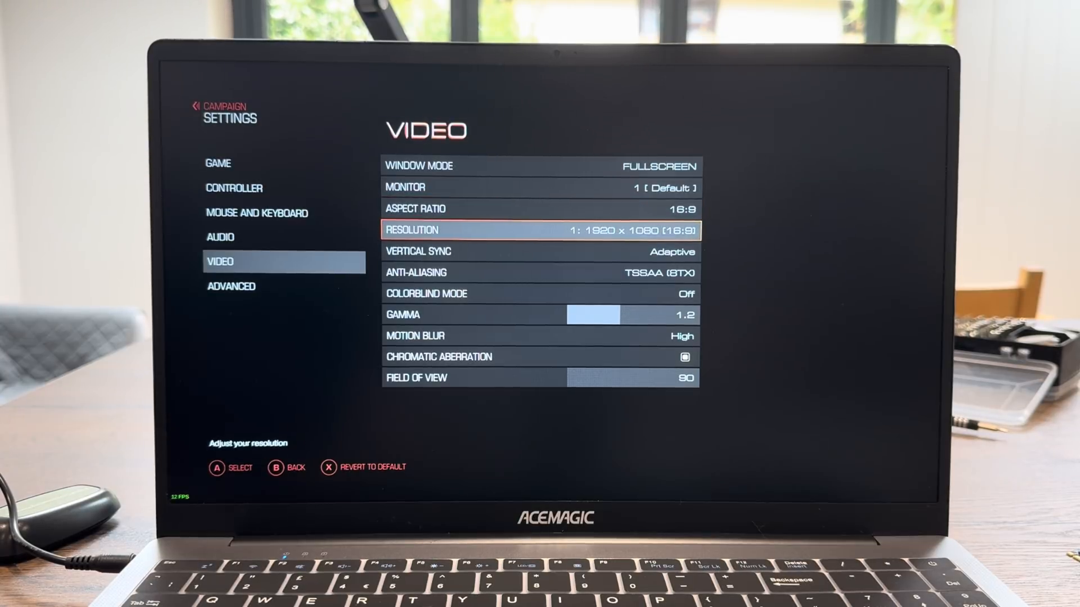
left_click(539, 230)
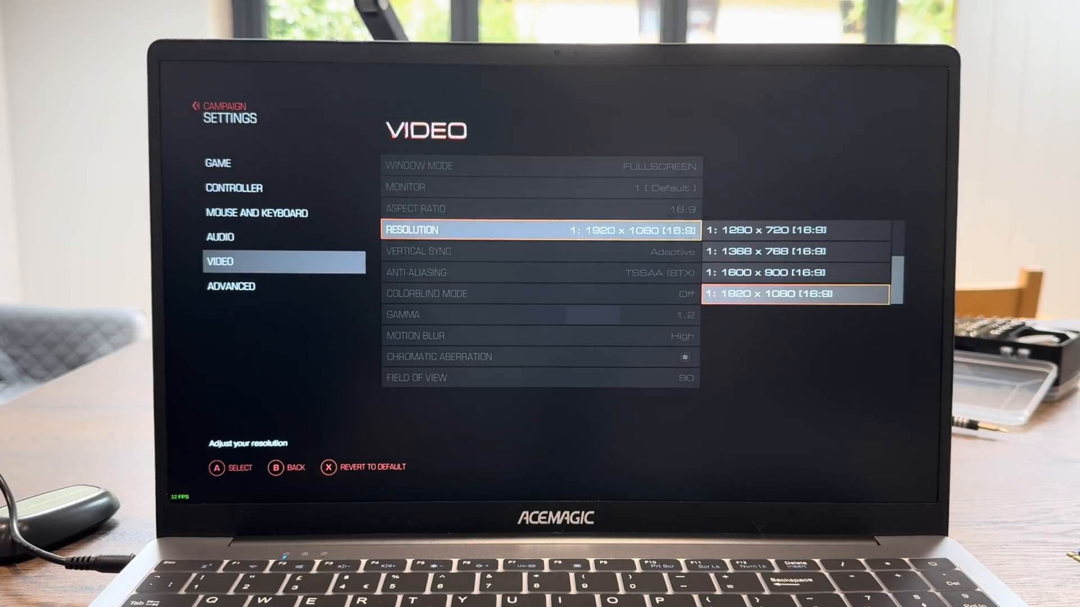
left_click(787, 230)
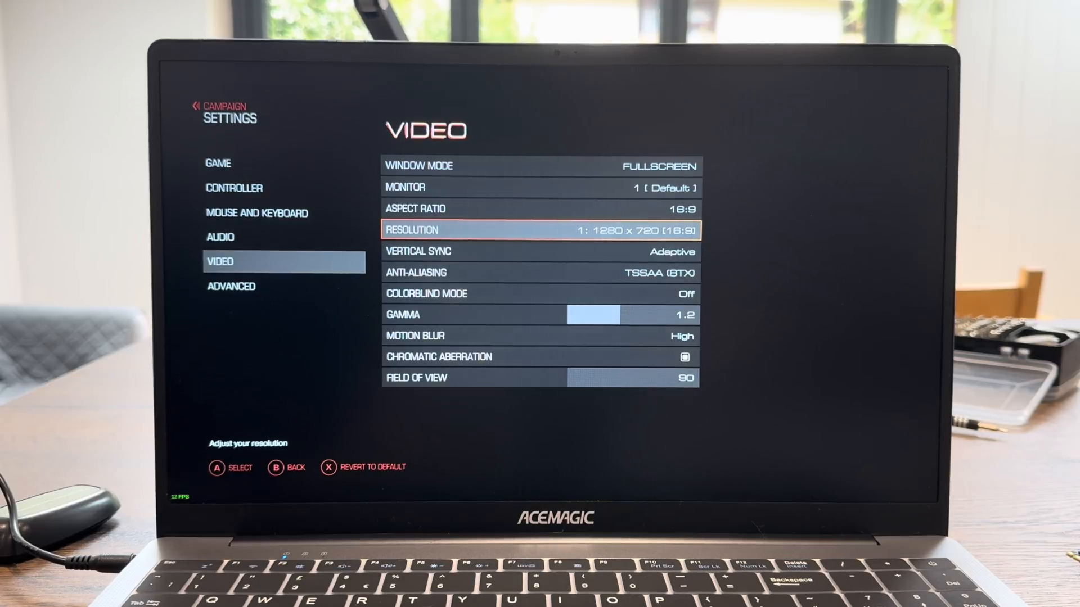
- Review the Advanced quality options, mostly at Medium, starting with lights quality
left_click(231, 287)
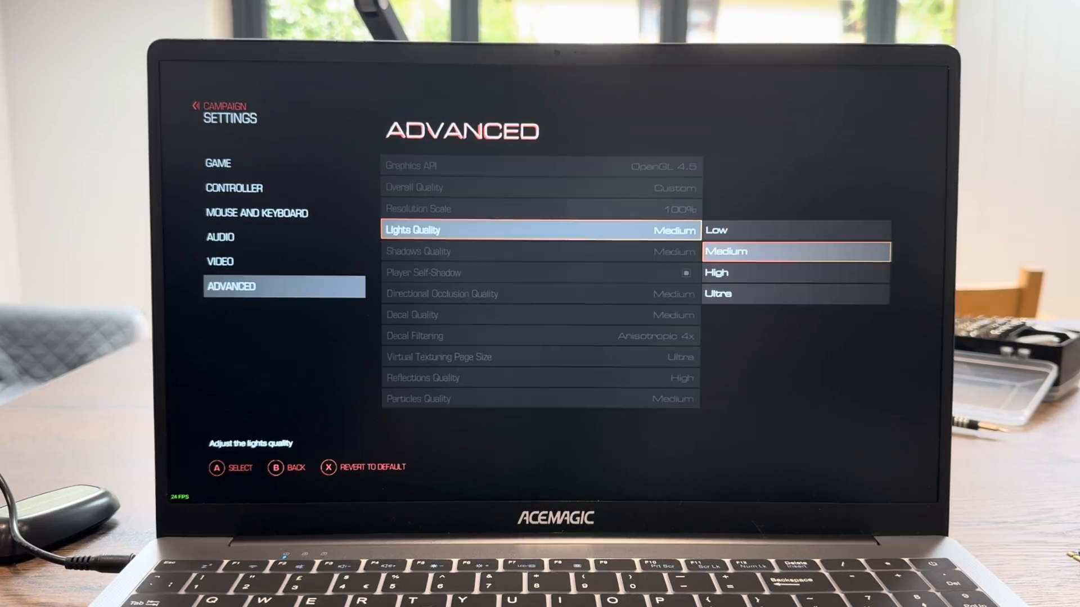
scroll("down", 3)
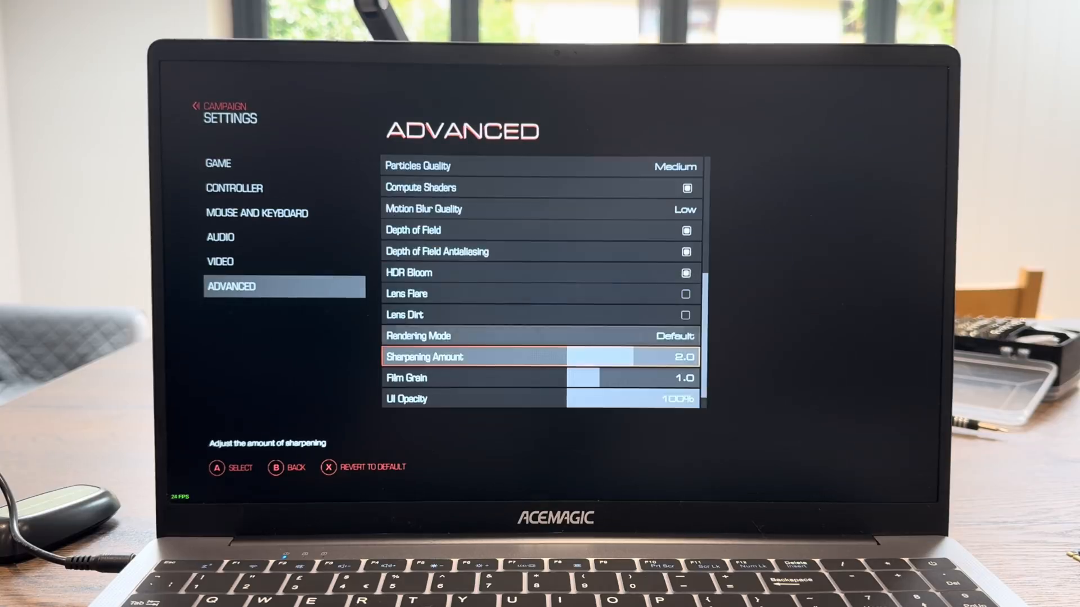
scroll("down", 3)
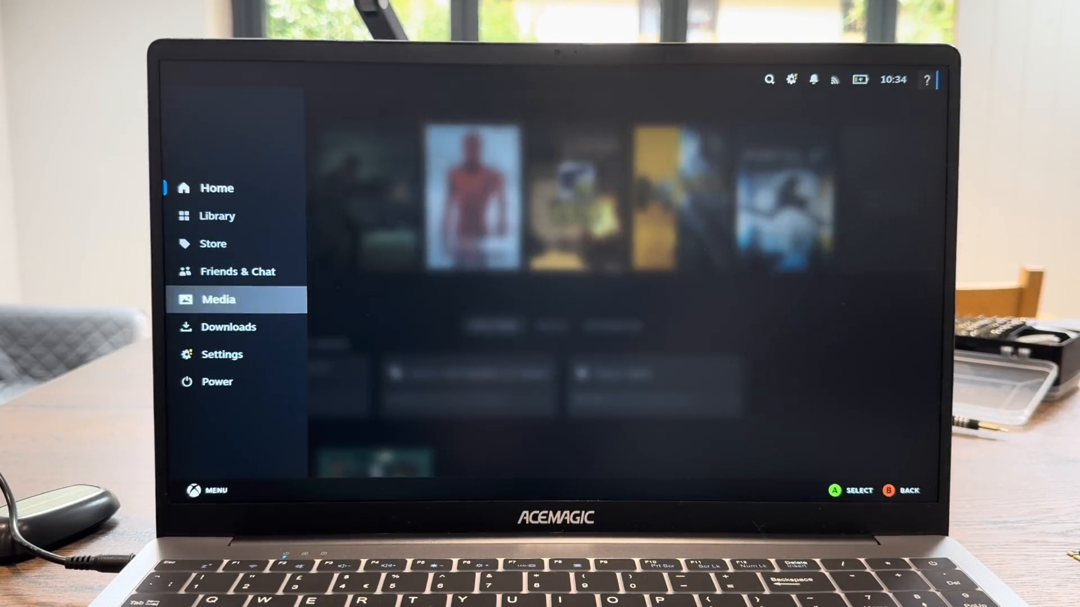
- Choose Power > Turn Off System from the Steam menu
left_click(216, 381)
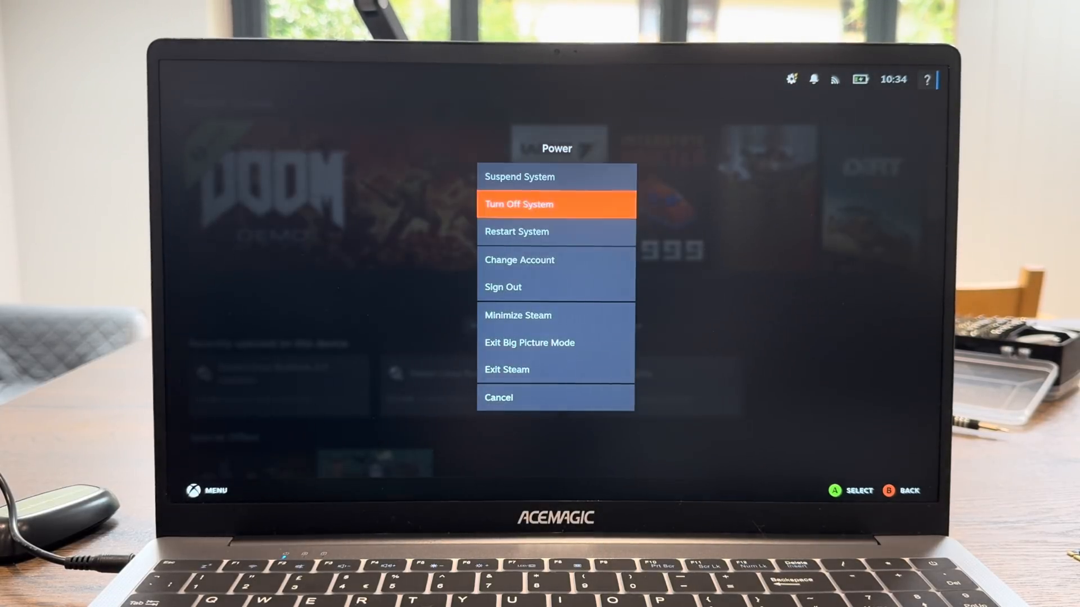
left_click(555, 204)
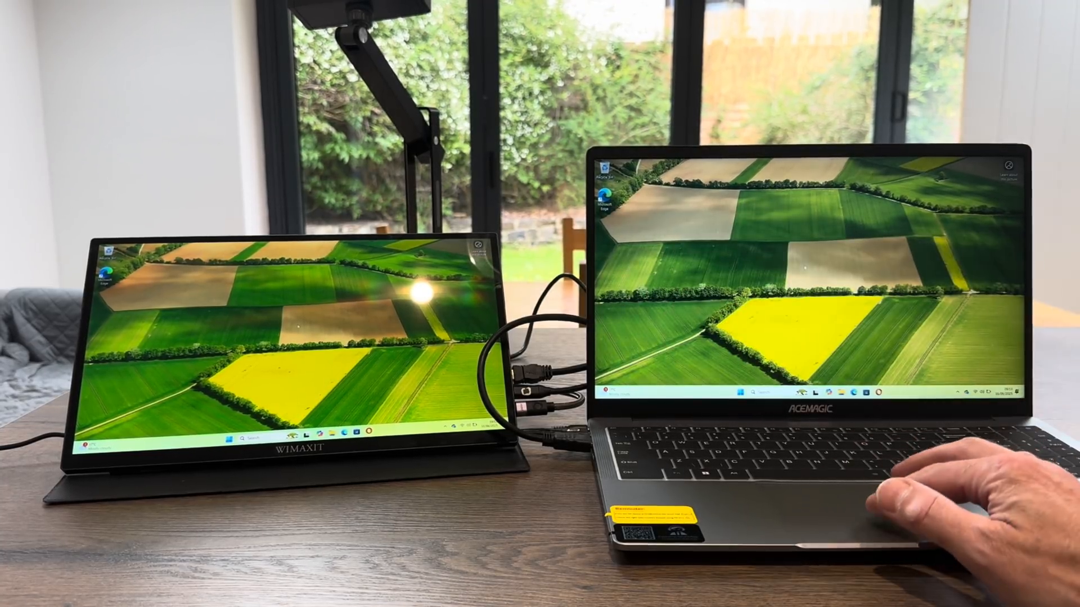
- Set Windows displays to Extend, keep the changes, and identify screens 1 and 2
right_click(854, 311)
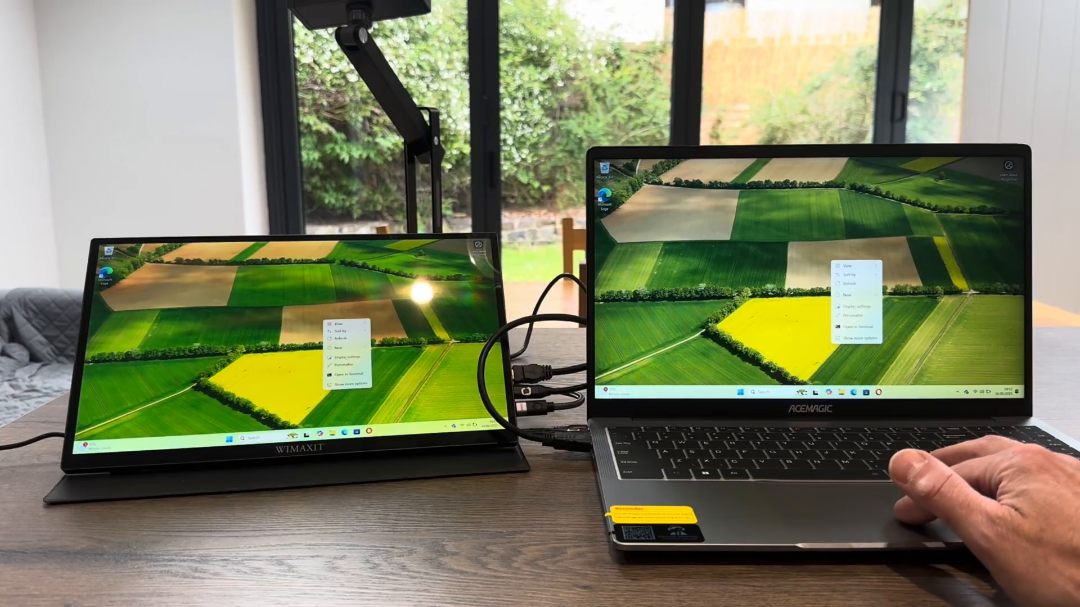
left_click(849, 306)
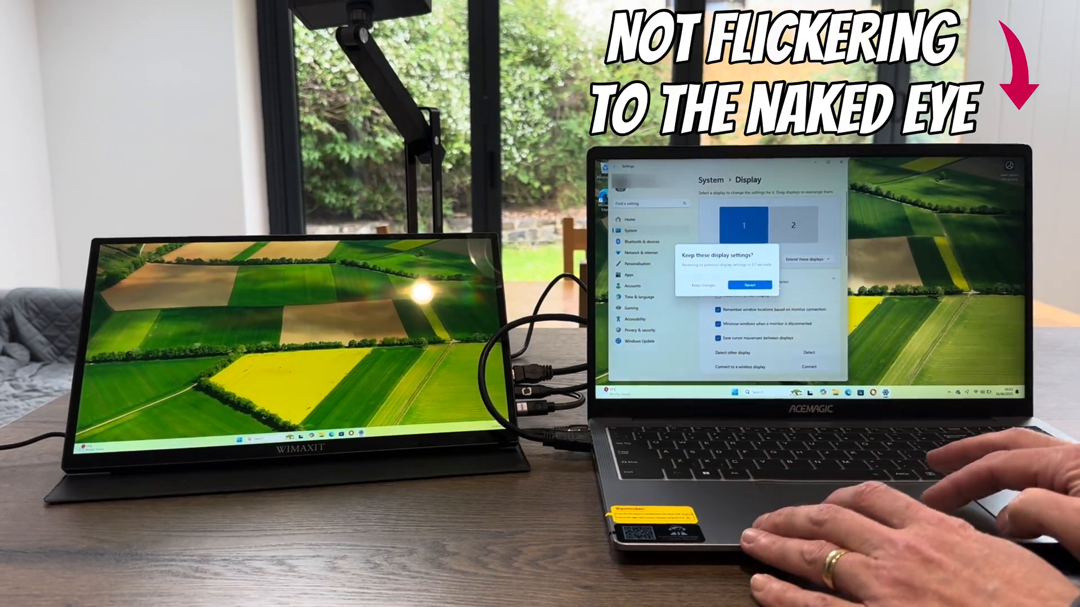
left_click(719, 285)
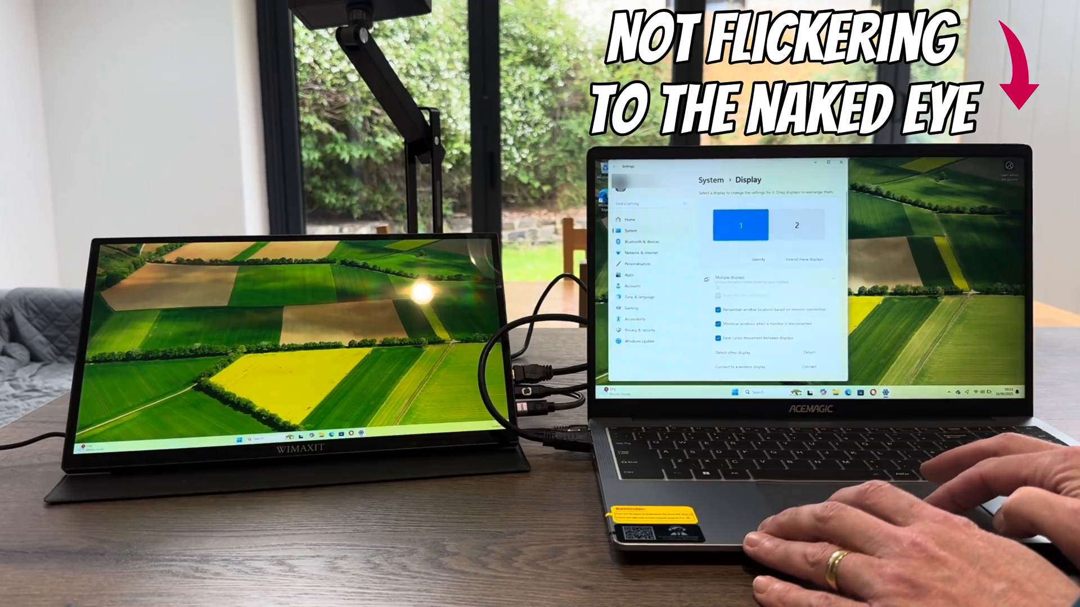
left_click(763, 258)
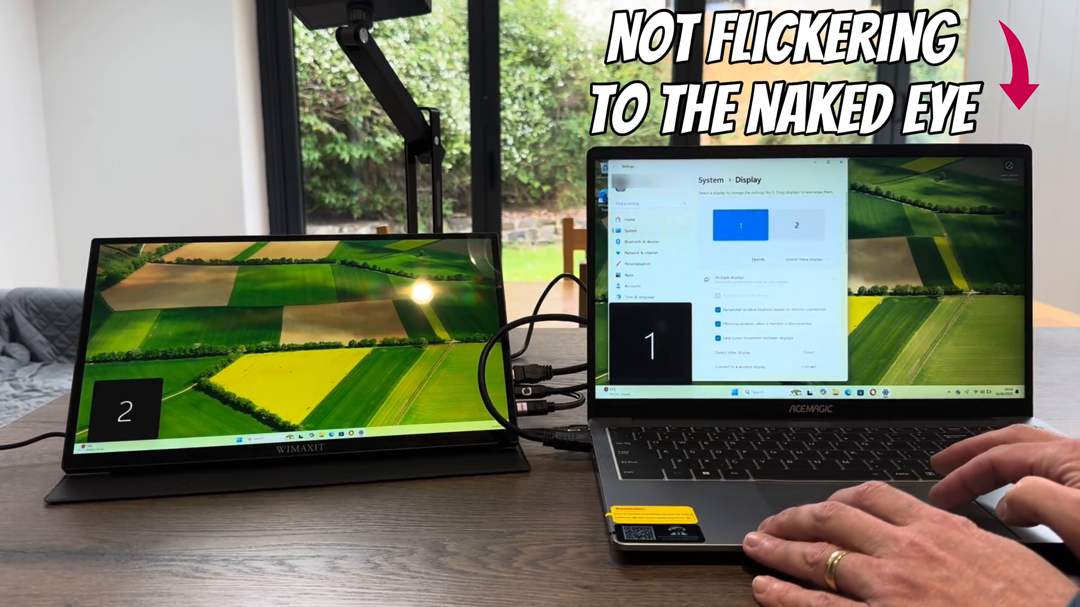